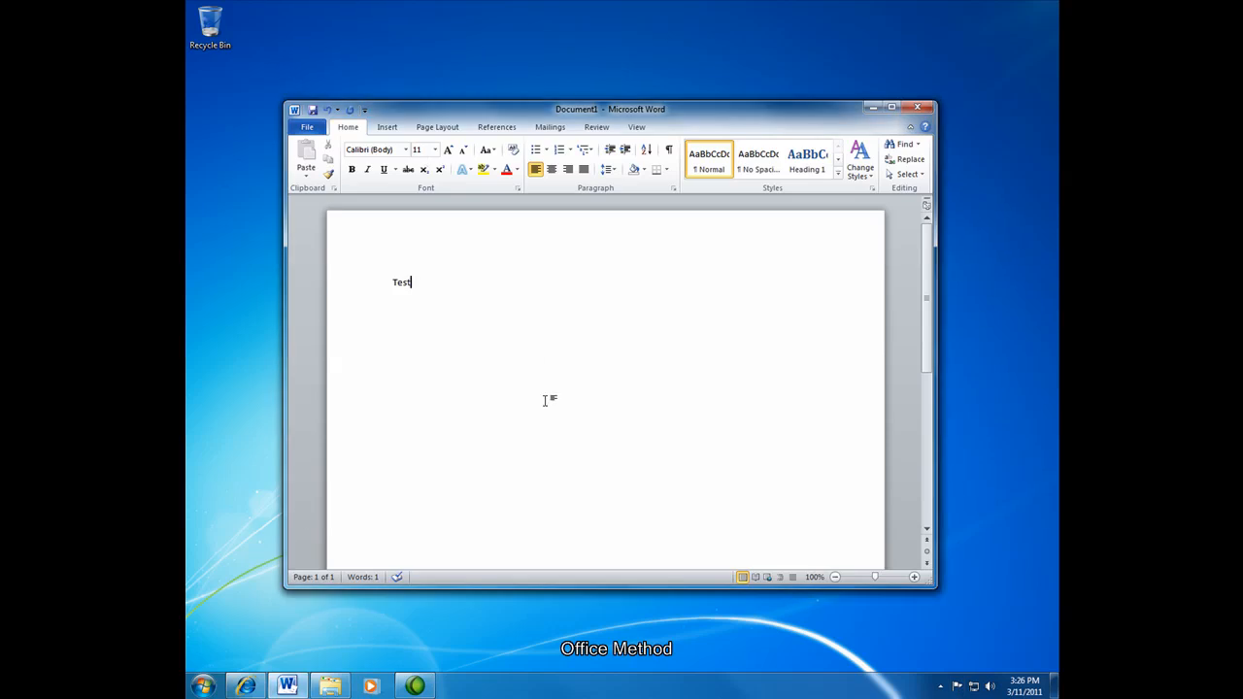
- Choose PDF as the Save As type for the Test document on the Desktop
{"action": "left_click", "coordinate": [307, 128]}
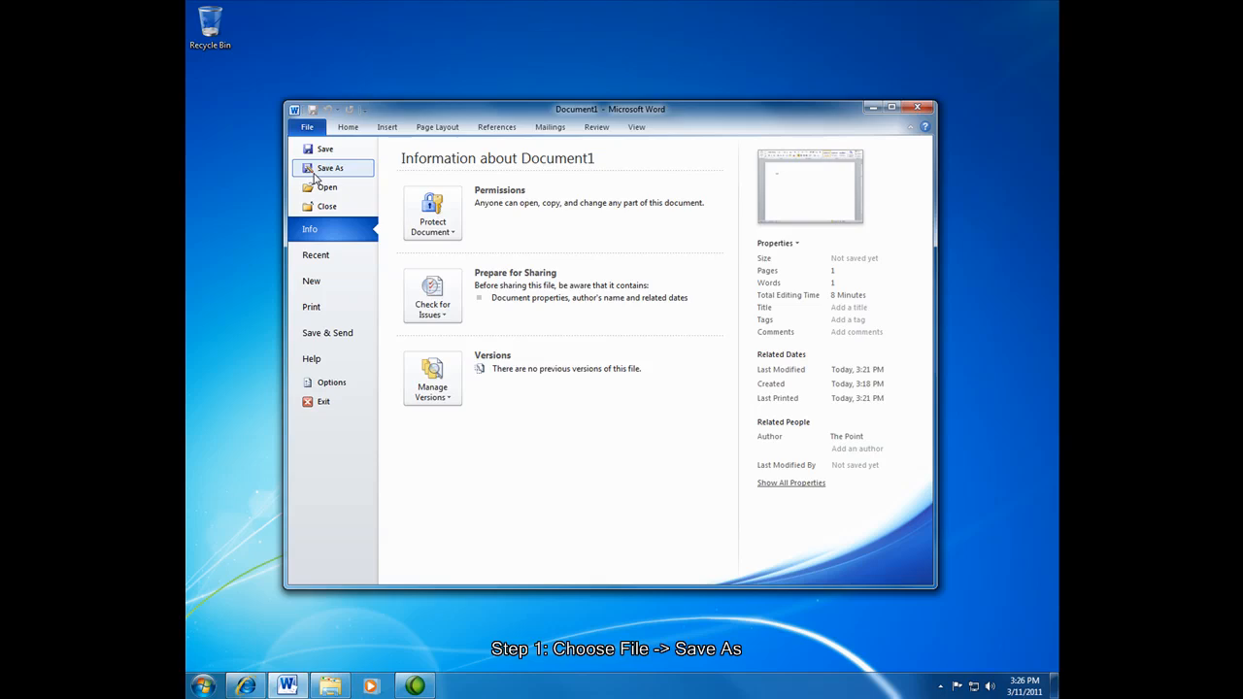
{"action": "left_click", "coordinate": [331, 167]}
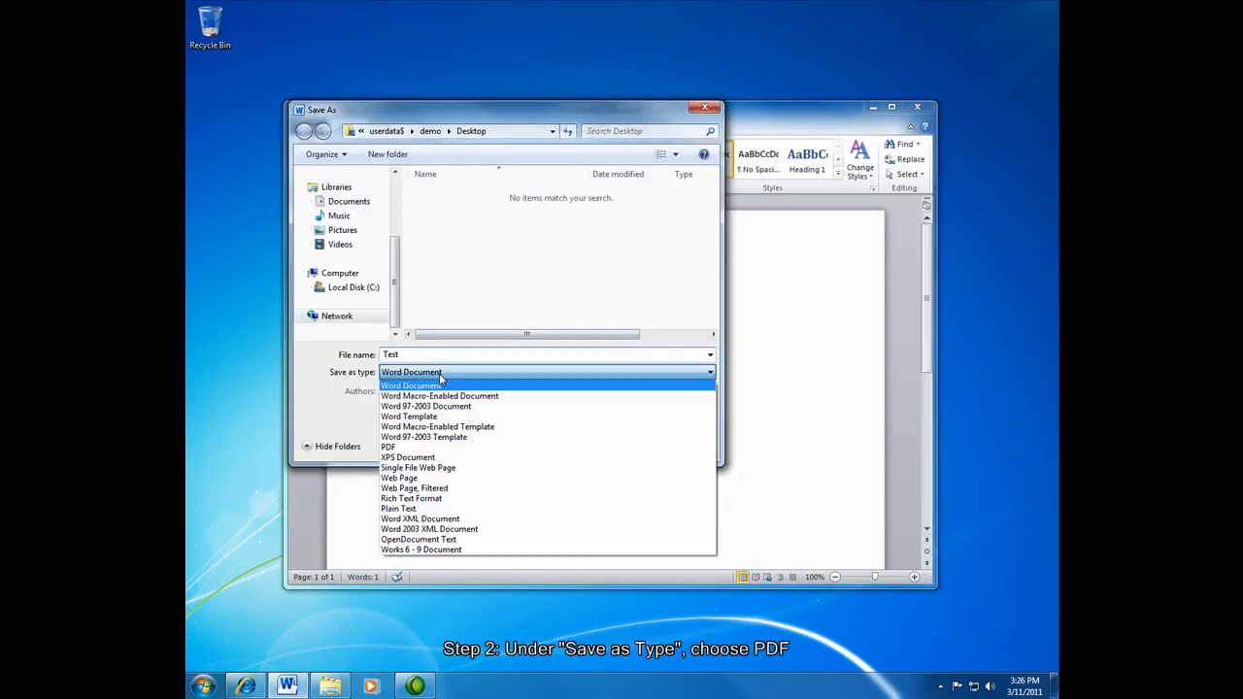
{"action": "left_click", "coordinate": [389, 447]}
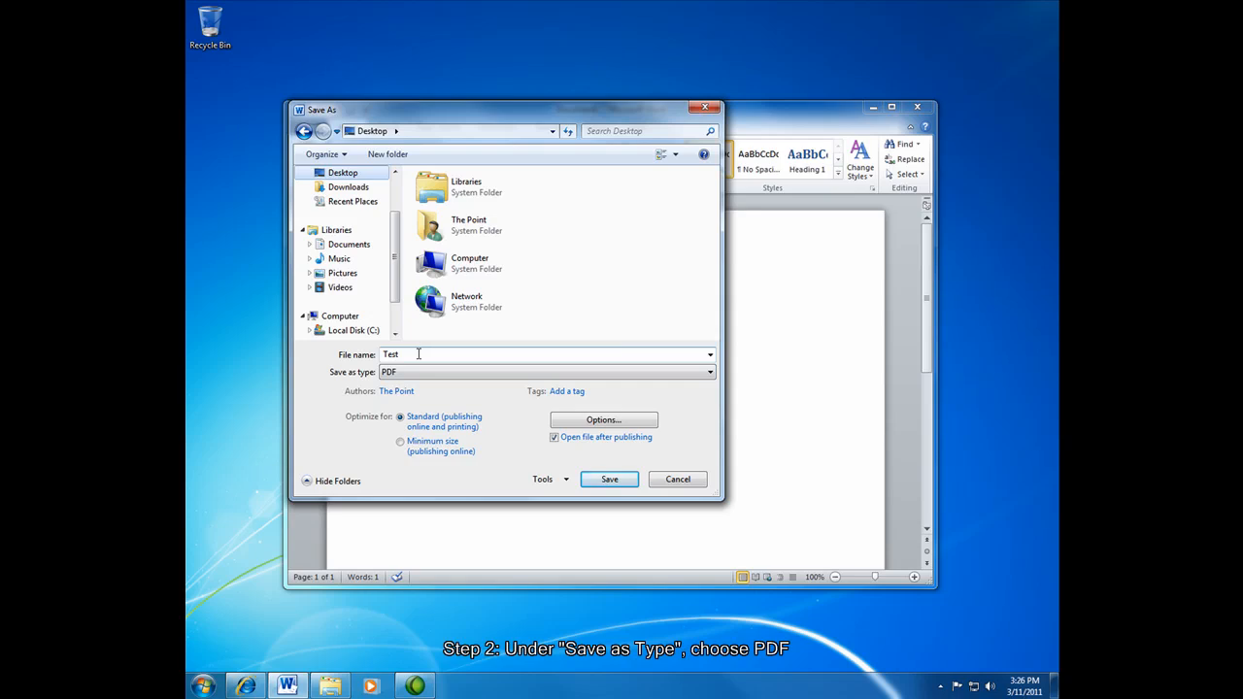
{"action": "mouse_move", "coordinate": [559, 447]}
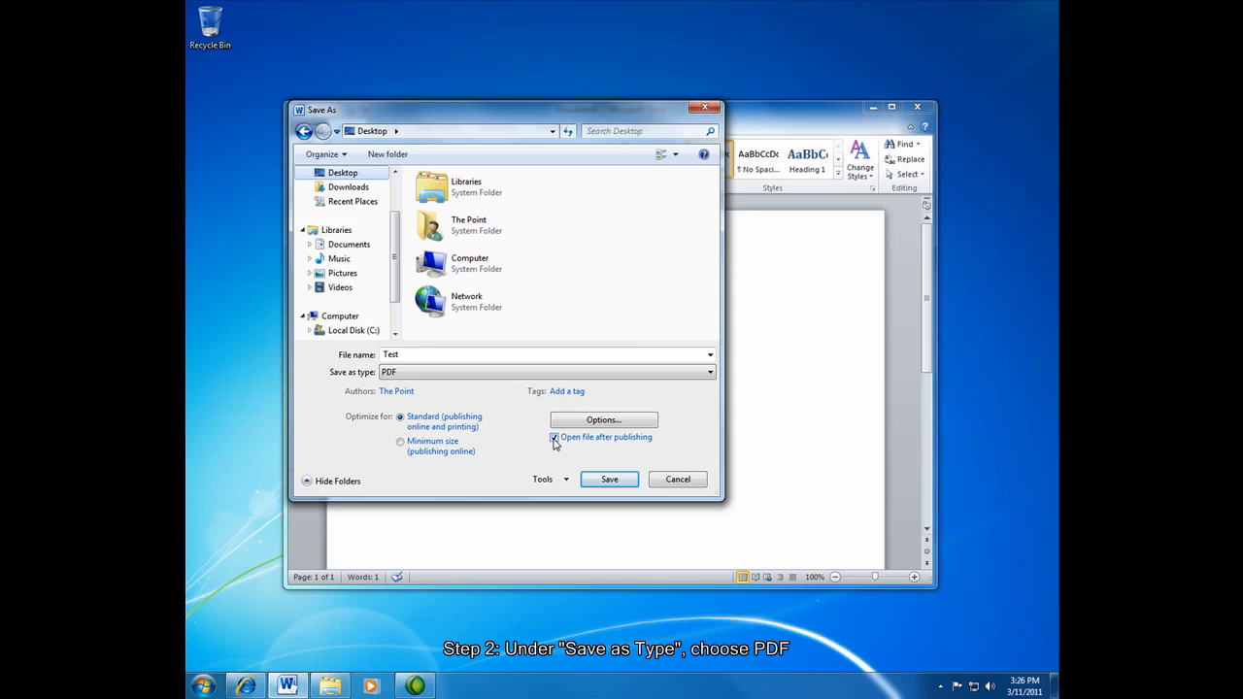
{"action": "mouse_move", "coordinate": [610, 478]}
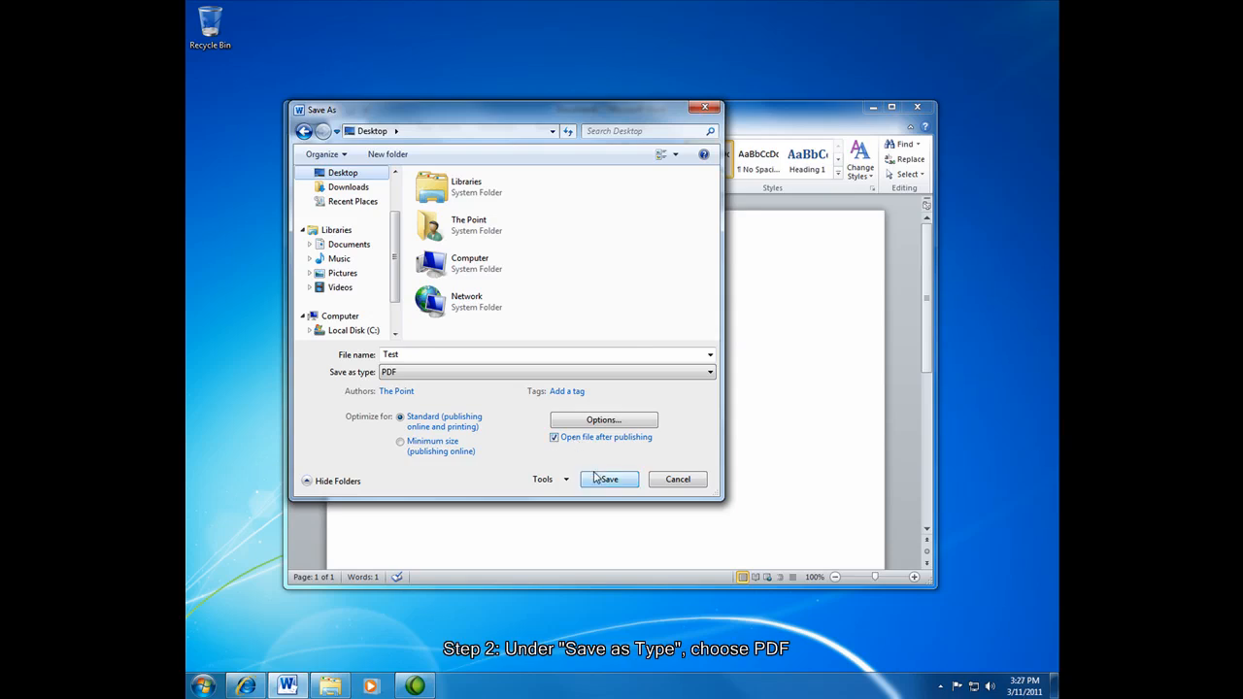
{"action": "mouse_move", "coordinate": [602, 484]}
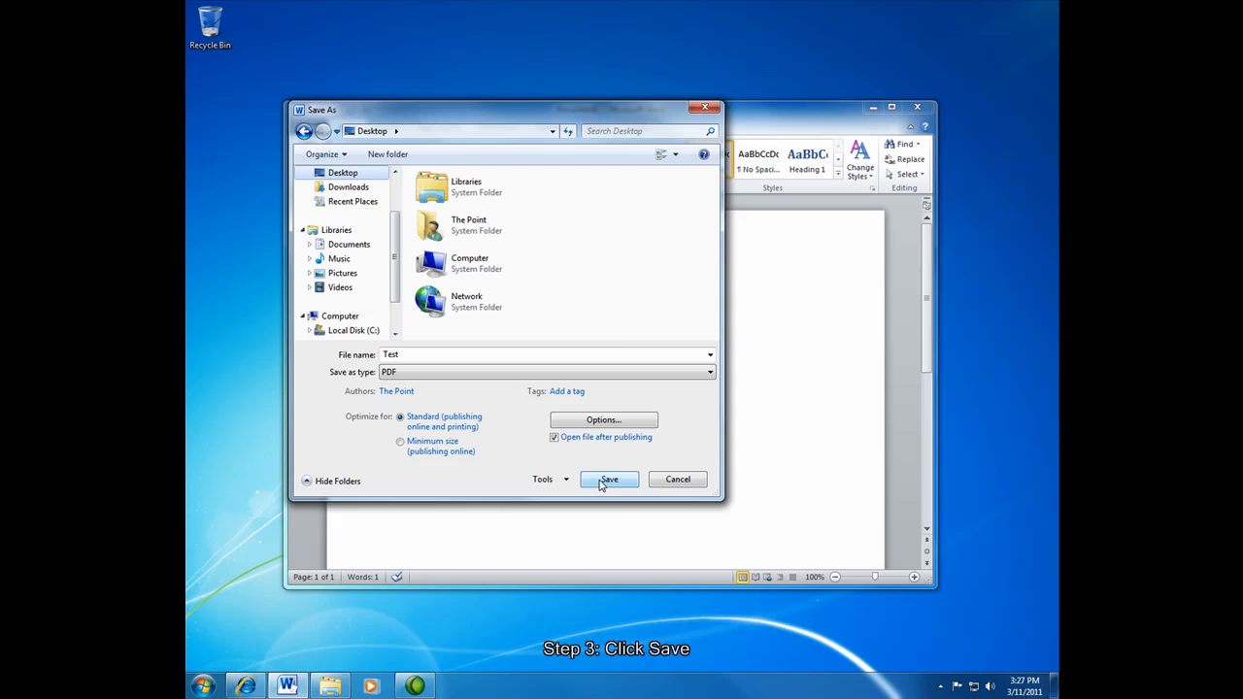
- Save Test as a PDF on the desktop and minimize the Word window
{"action": "left_click", "coordinate": [608, 478]}
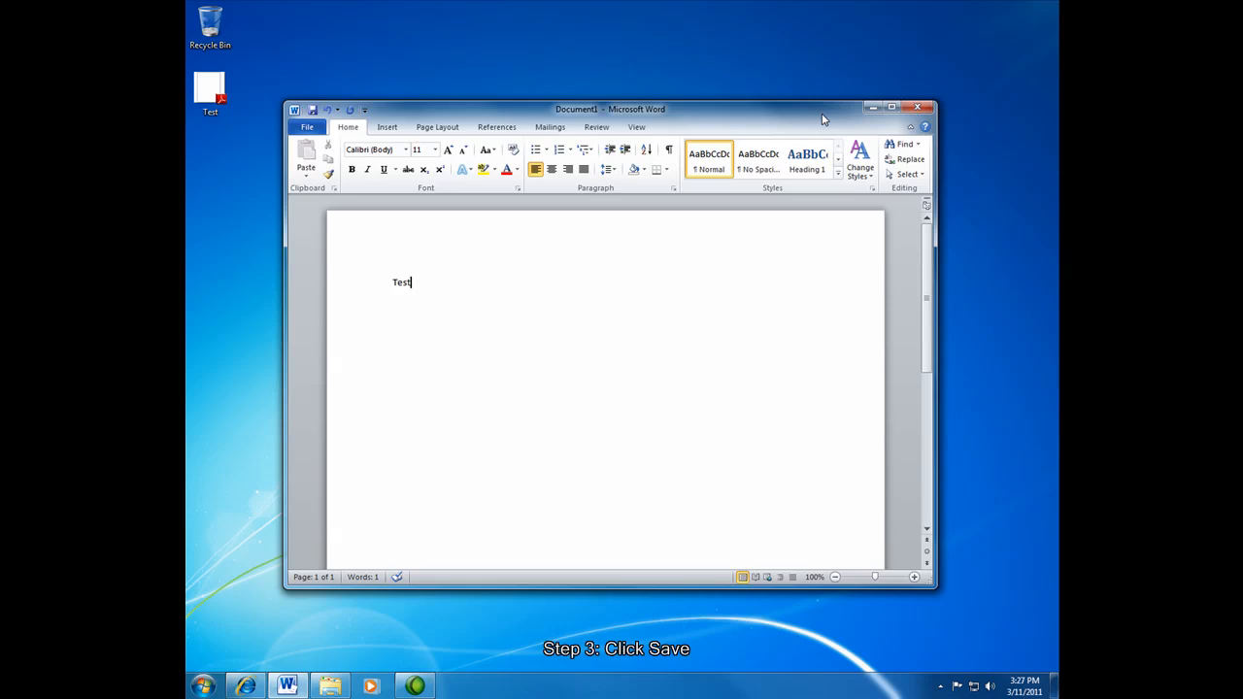
{"action": "mouse_move", "coordinate": [793, 120]}
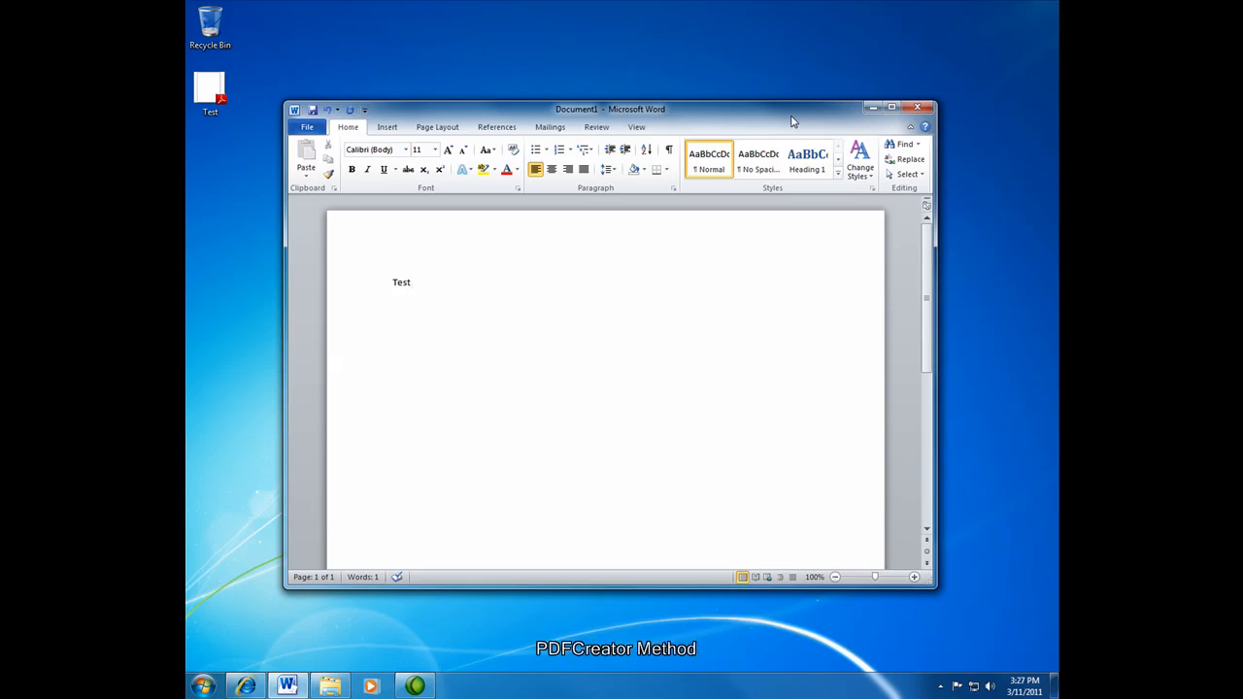
{"action": "mouse_move", "coordinate": [863, 109]}
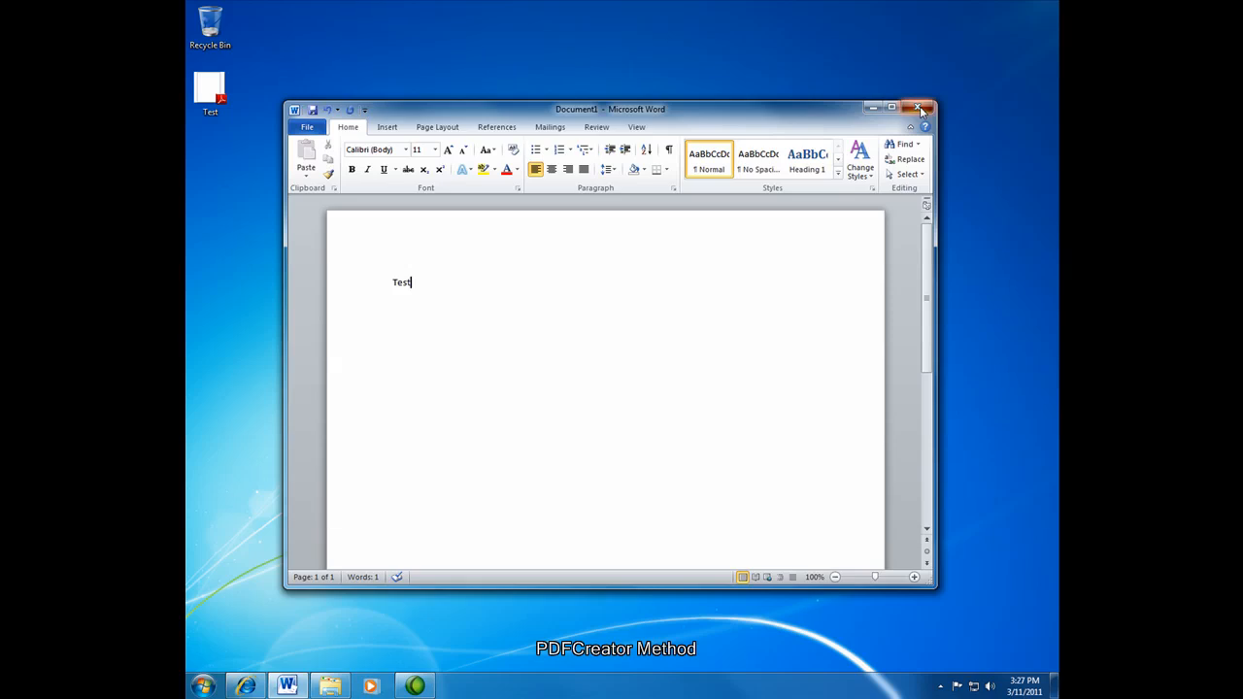
{"action": "left_click", "coordinate": [921, 109]}
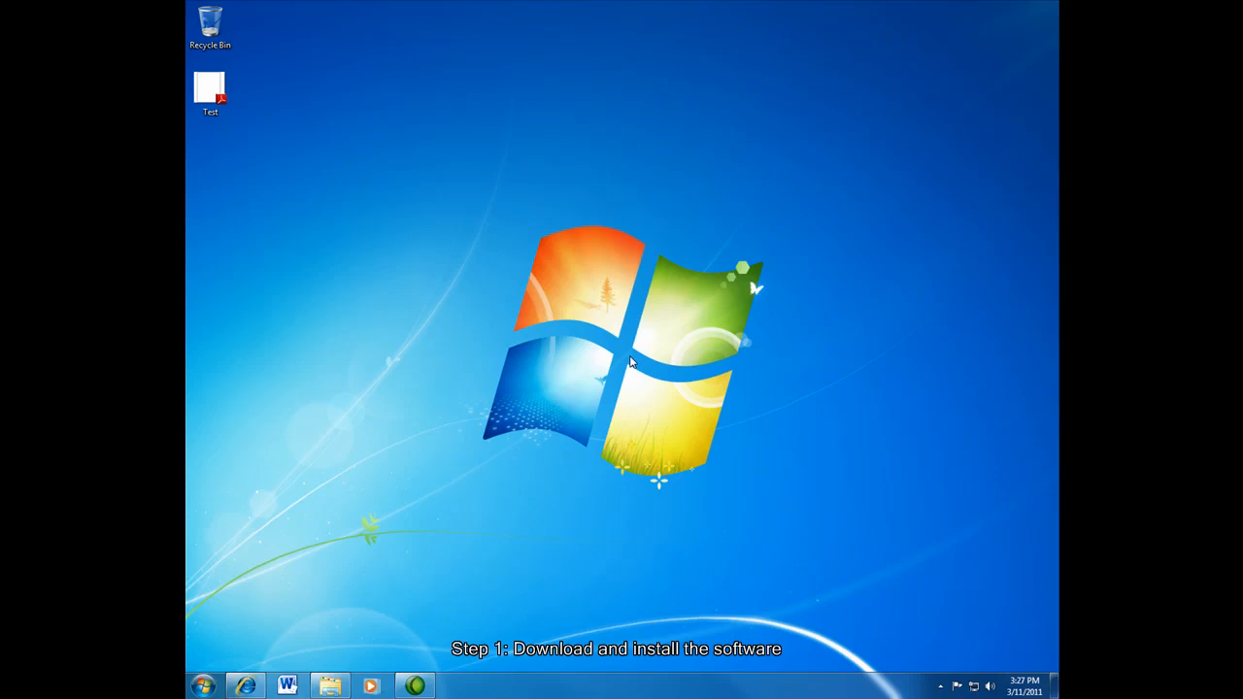
{"action": "mouse_move", "coordinate": [619, 349]}
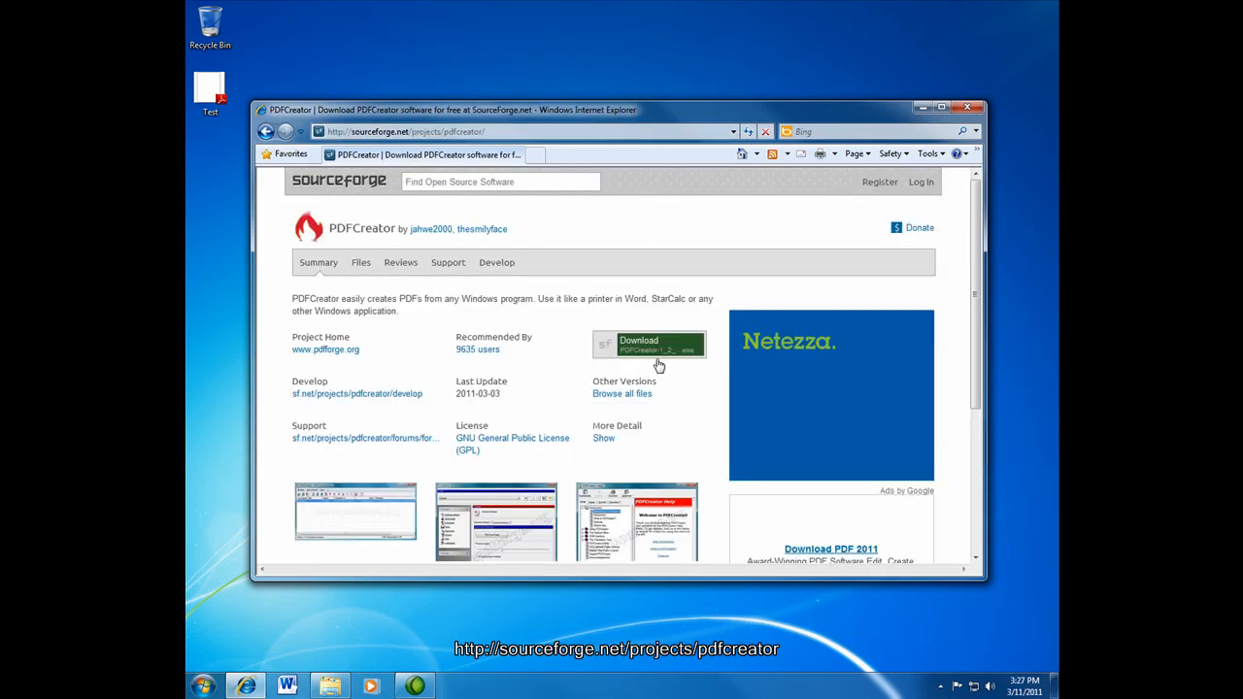
{"action": "mouse_move", "coordinate": [659, 350]}
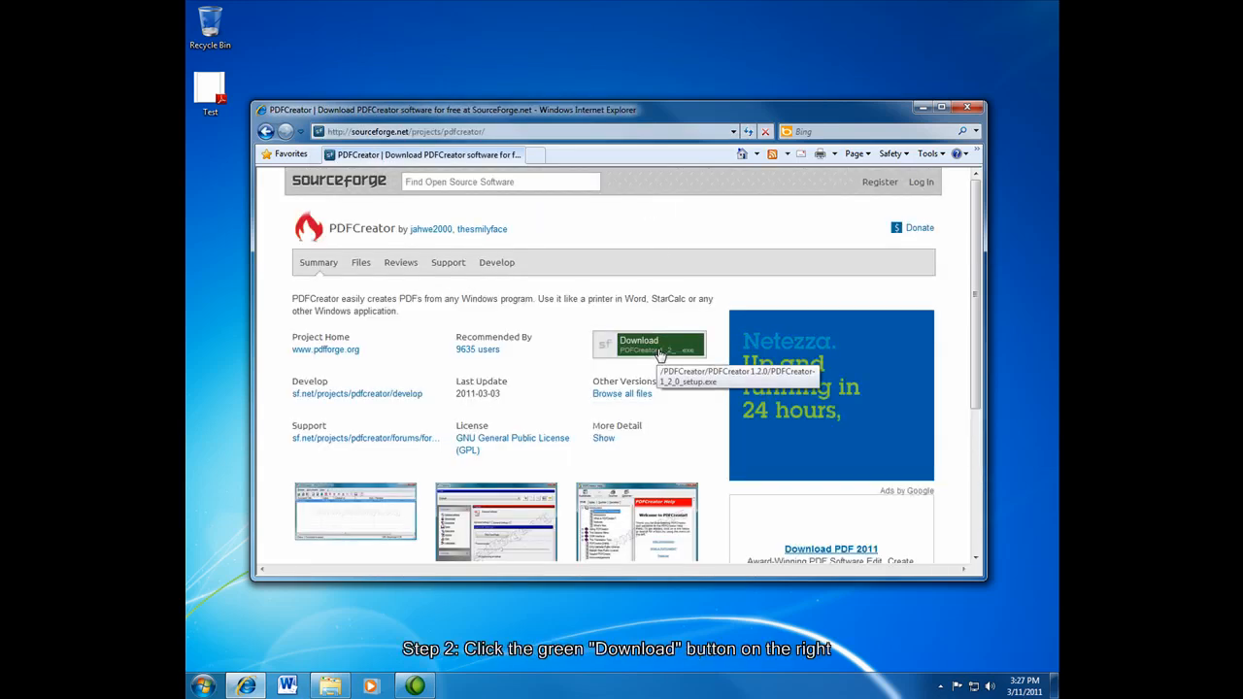
- Download the PDFCreator installer from its SourceForge page
{"action": "left_click", "coordinate": [649, 346]}
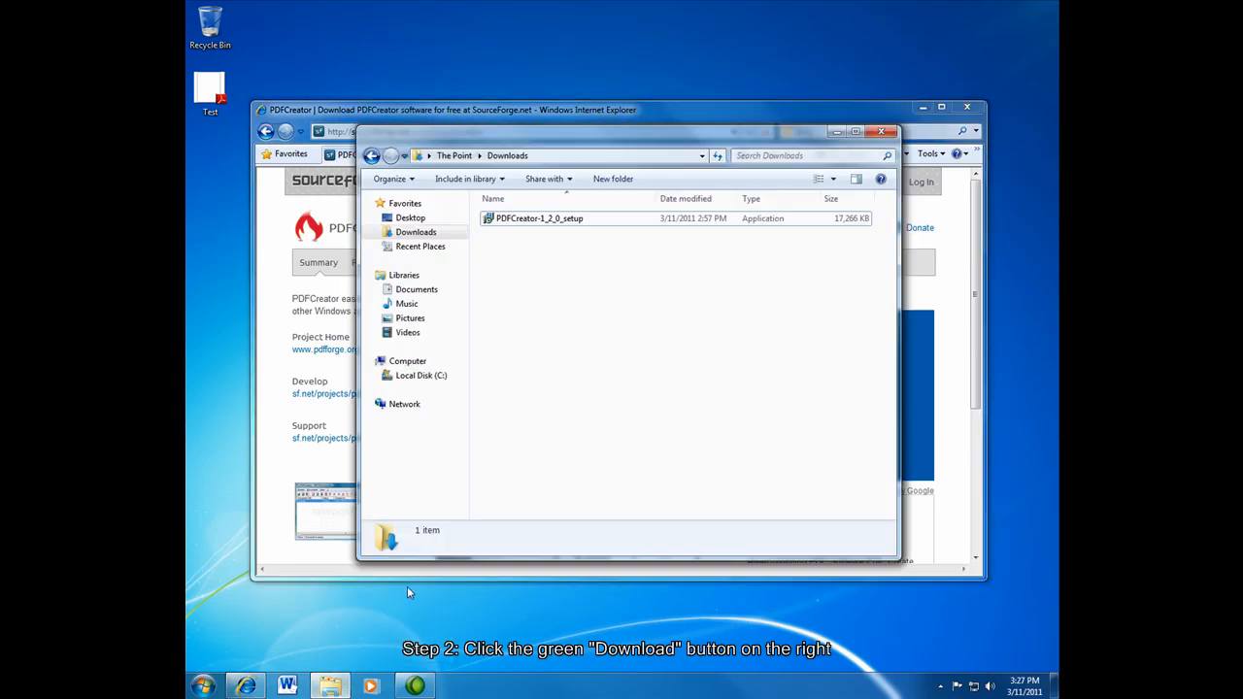
{"action": "mouse_move", "coordinate": [548, 250]}
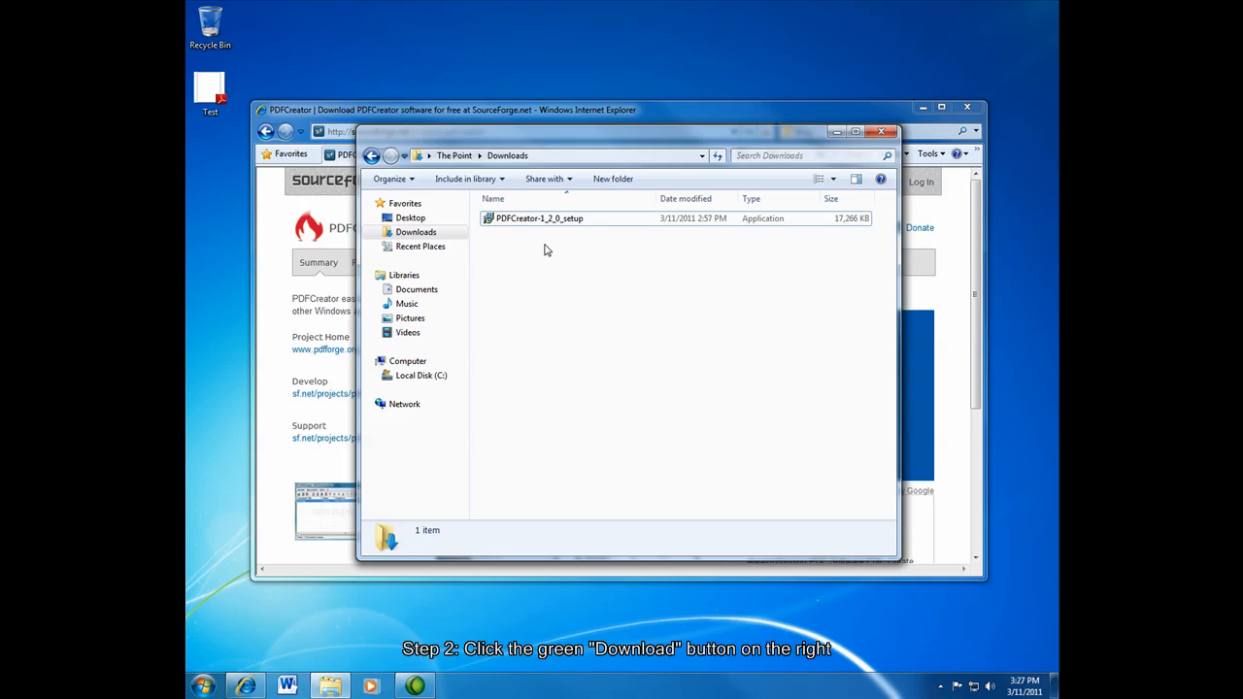
{"action": "double_click", "coordinate": [540, 218]}
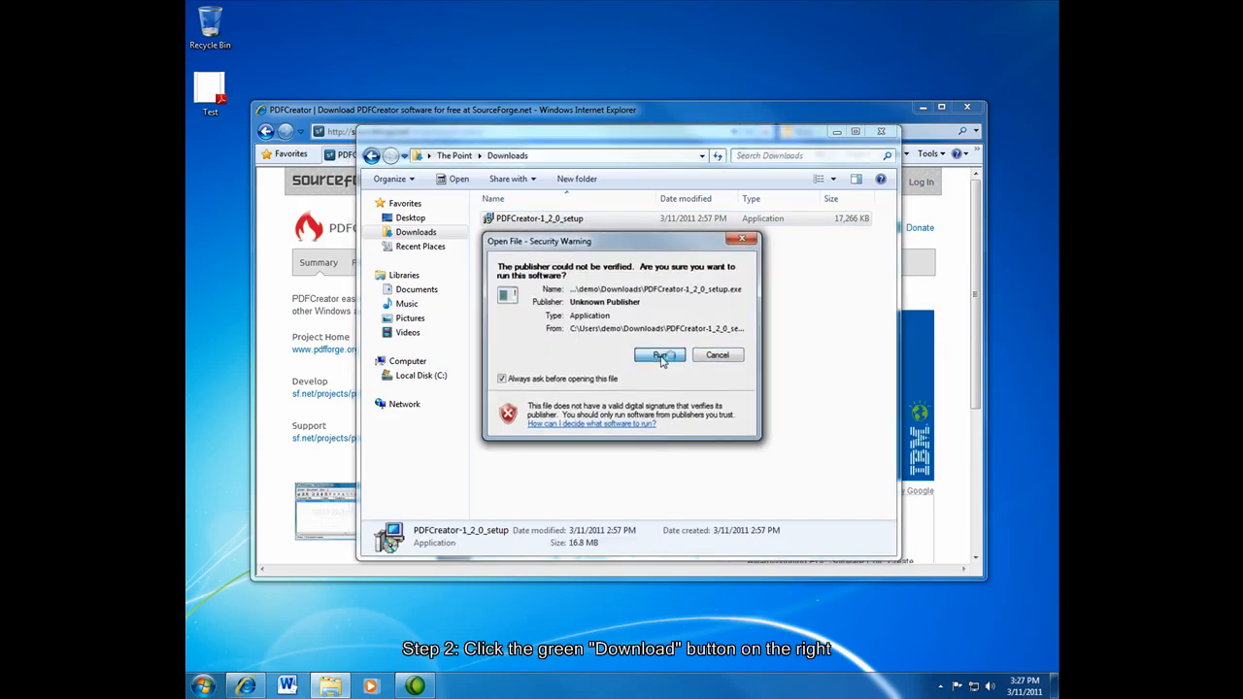
{"action": "left_click", "coordinate": [660, 354]}
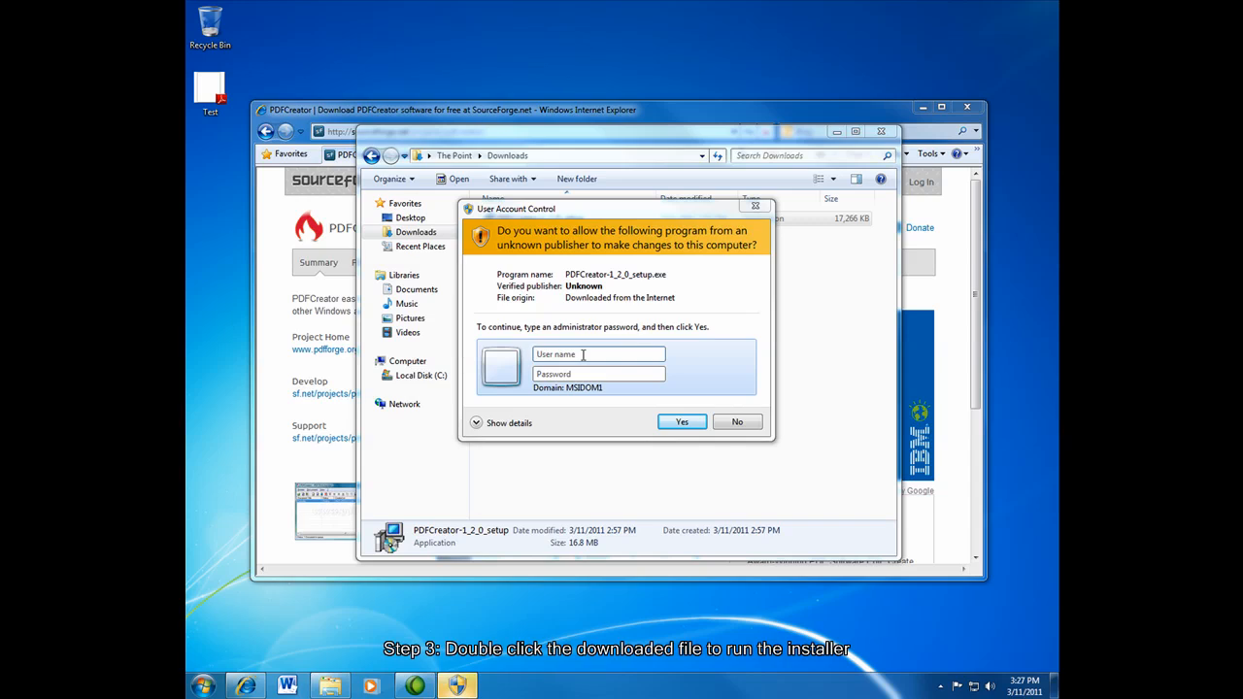
{"action": "type", "text": "pbeach"}
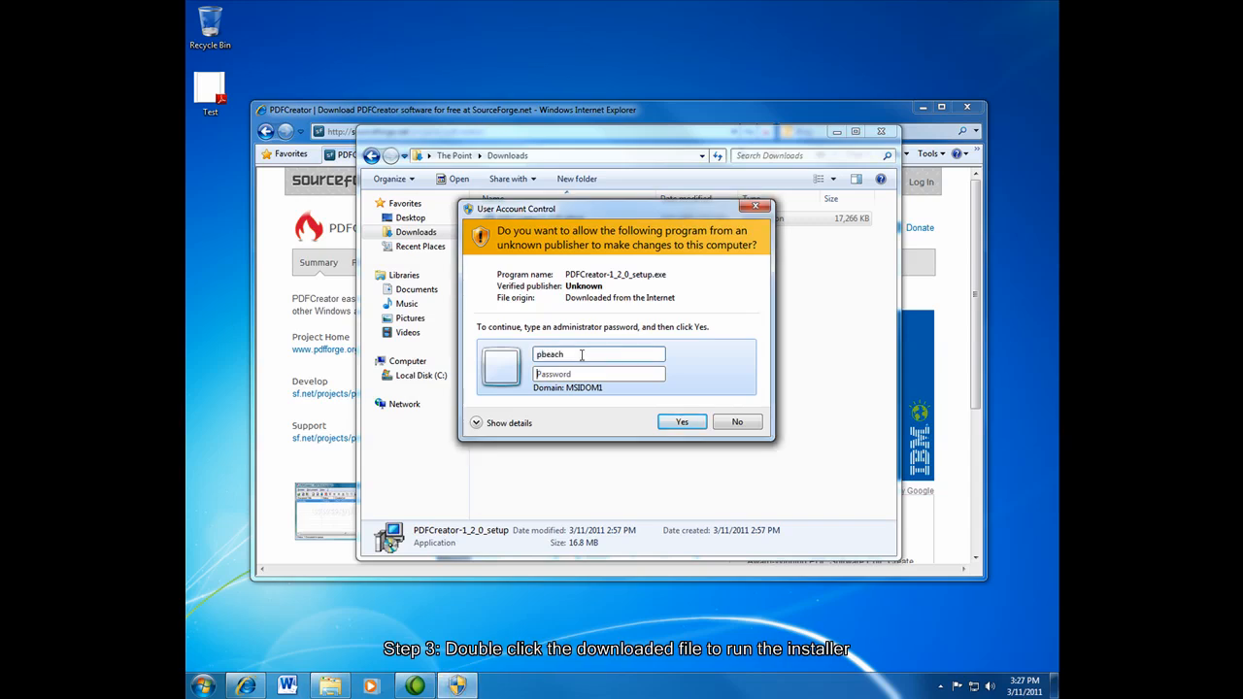
{"action": "left_click", "coordinate": [738, 422]}
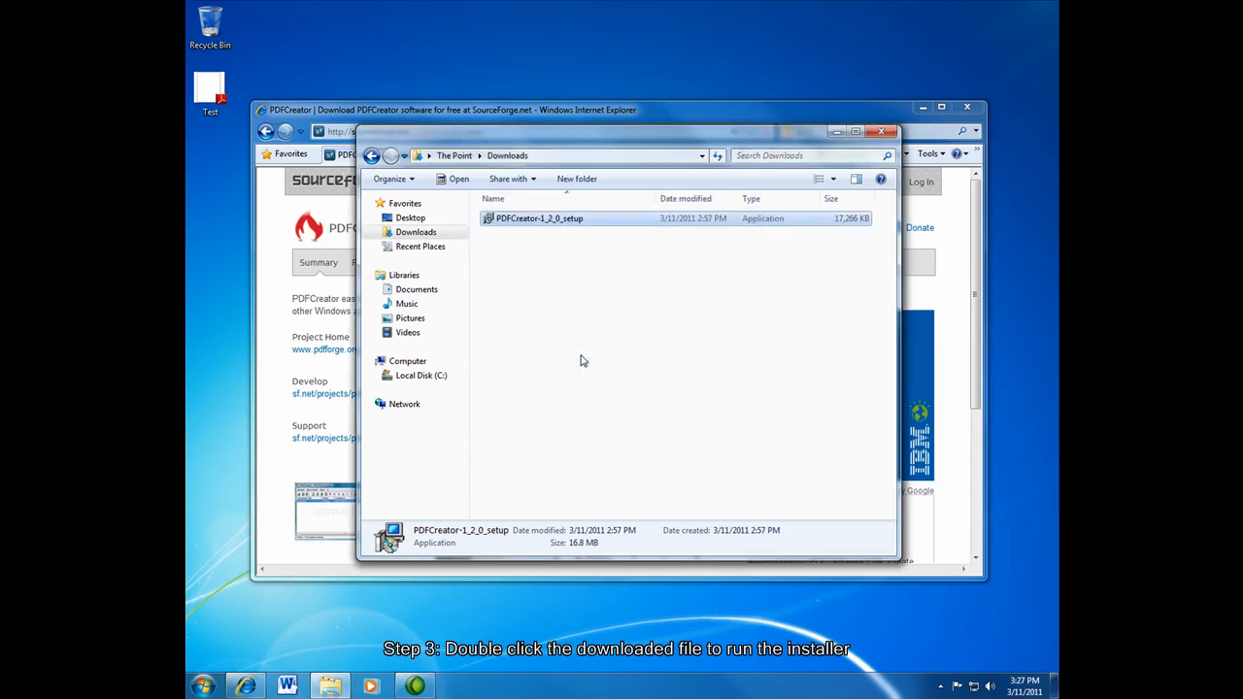
{"action": "double_click", "coordinate": [540, 218]}
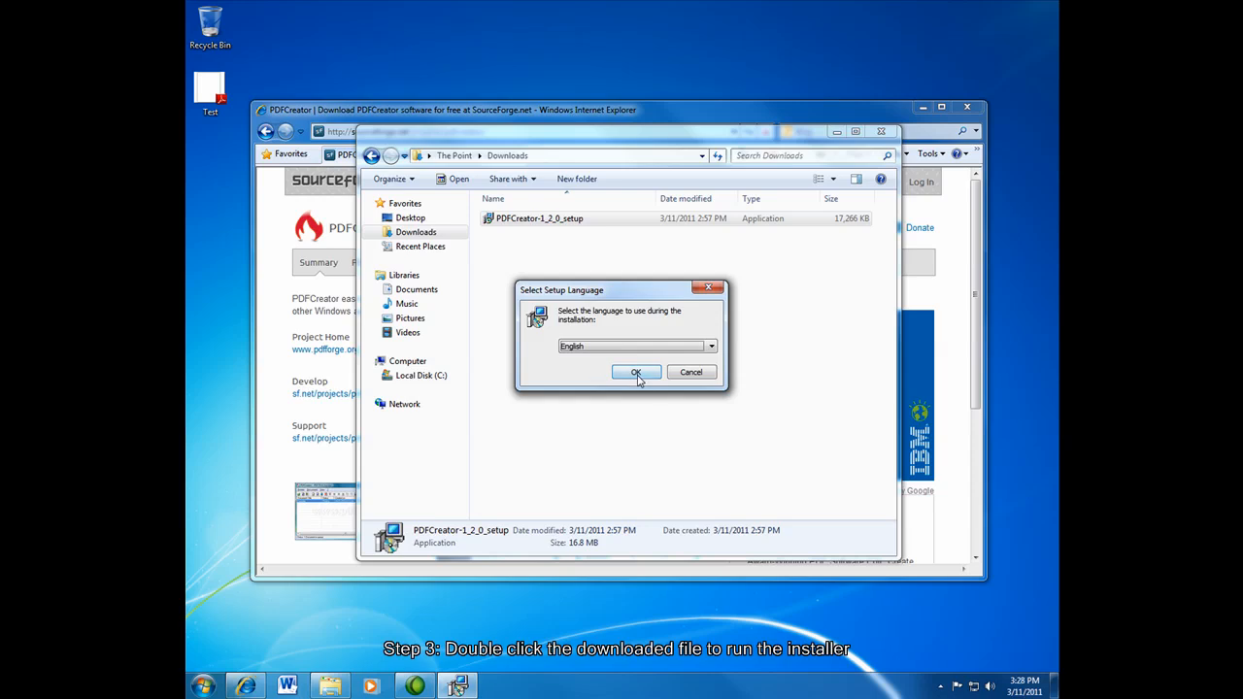
- Accept English, the license and the default PDFCreator printer name, declining the pdfforge toolbar
{"action": "left_click", "coordinate": [635, 373]}
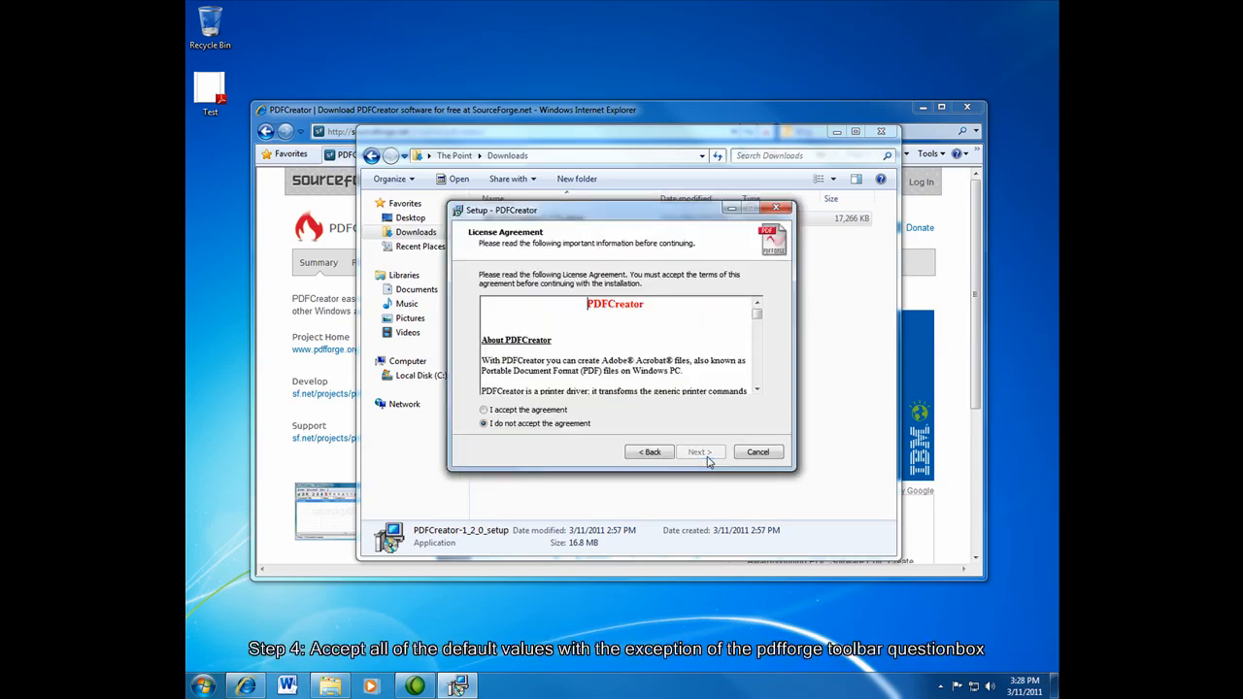
{"action": "left_click", "coordinate": [699, 451]}
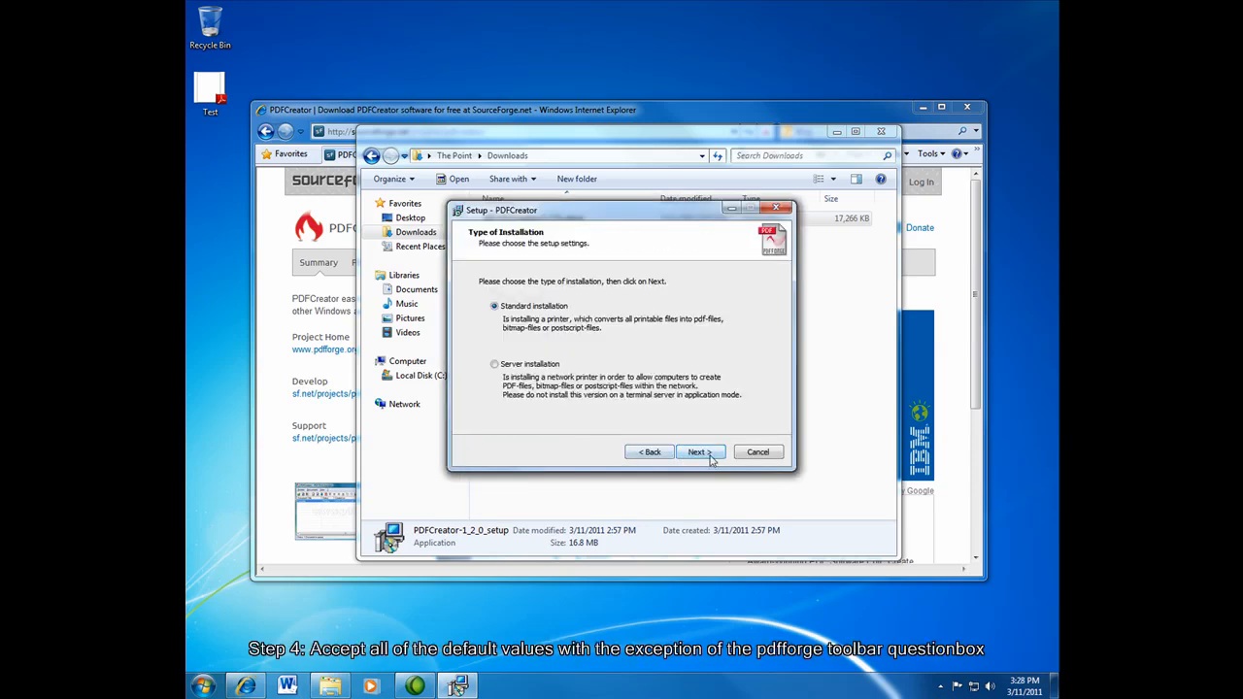
{"action": "left_click", "coordinate": [699, 450]}
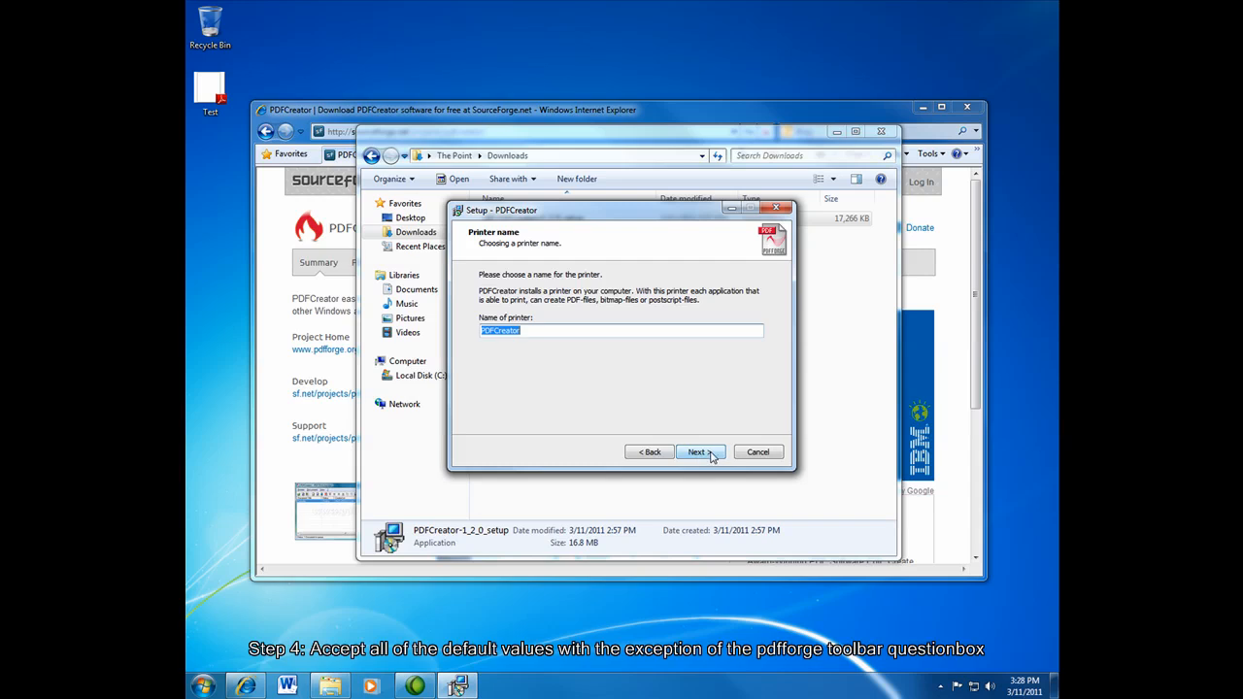
{"action": "left_click", "coordinate": [700, 451]}
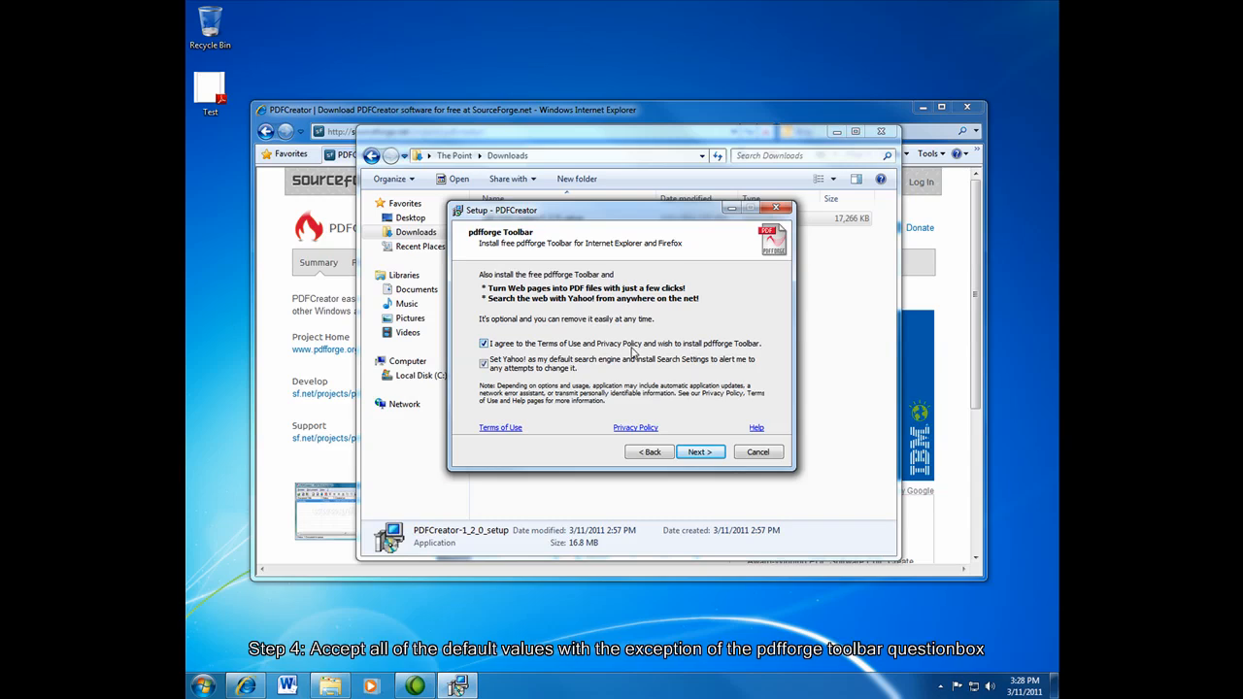
{"action": "left_click", "coordinate": [484, 342]}
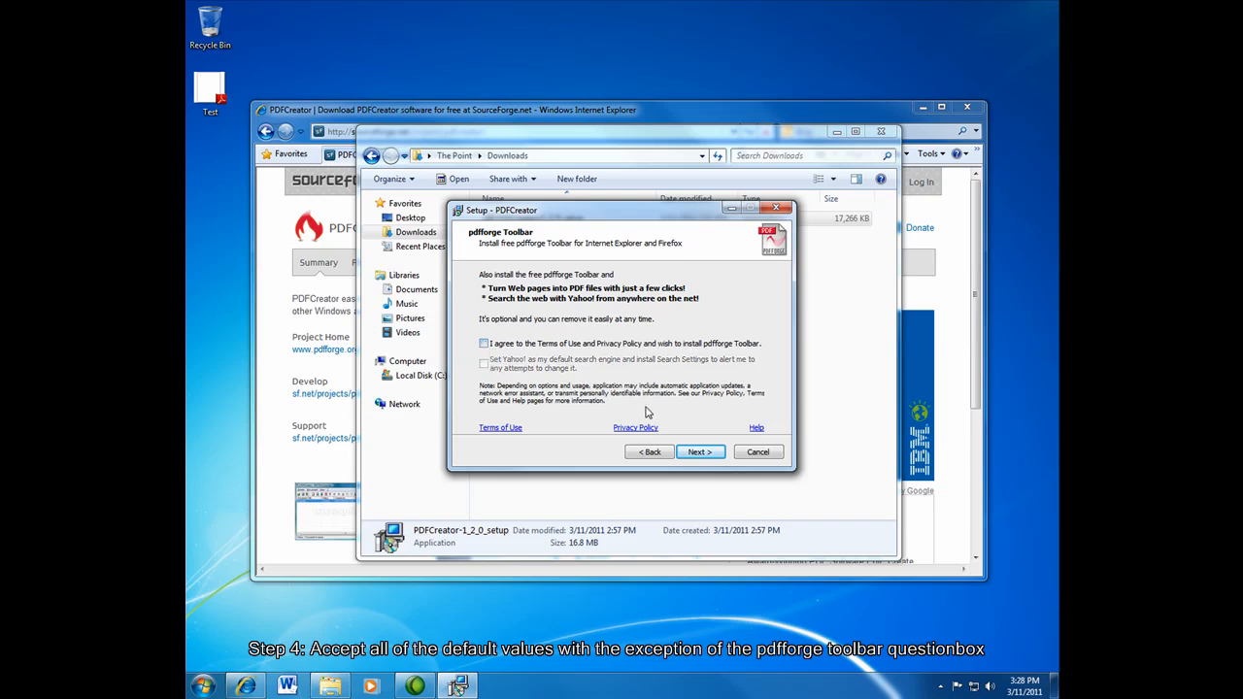
{"action": "left_click", "coordinate": [699, 451]}
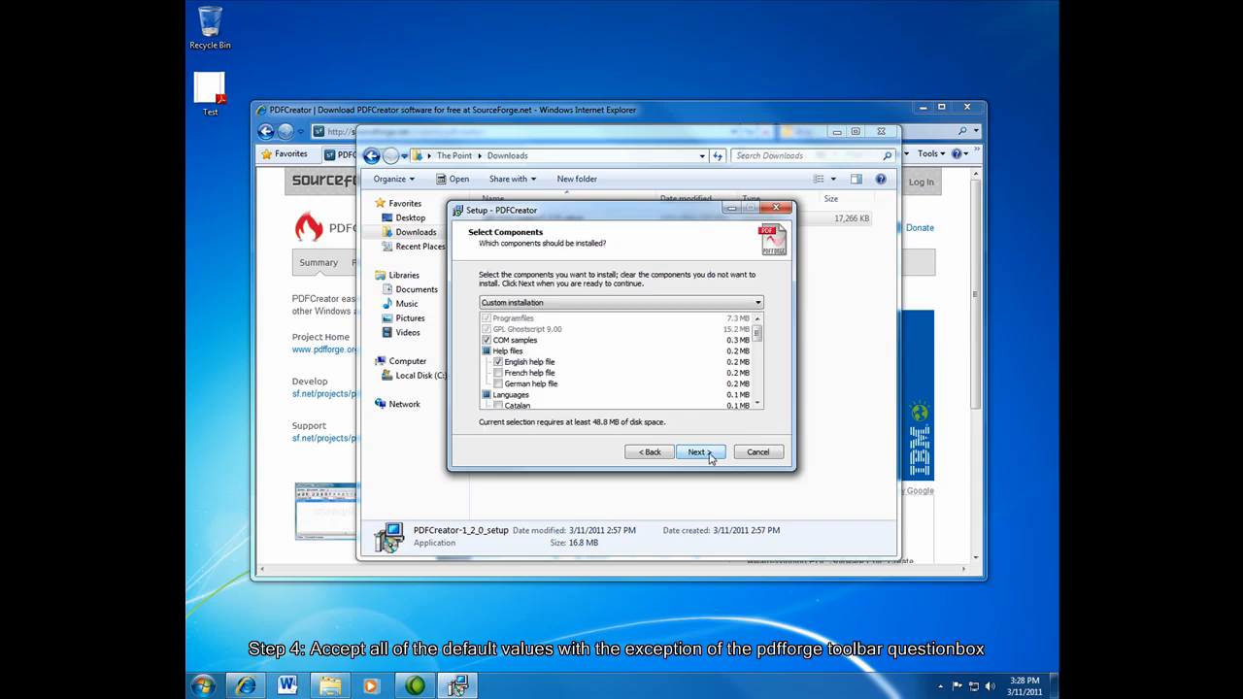
- Install with default components and tasks, finishing without showing help afterwards
{"action": "left_click", "coordinate": [699, 451]}
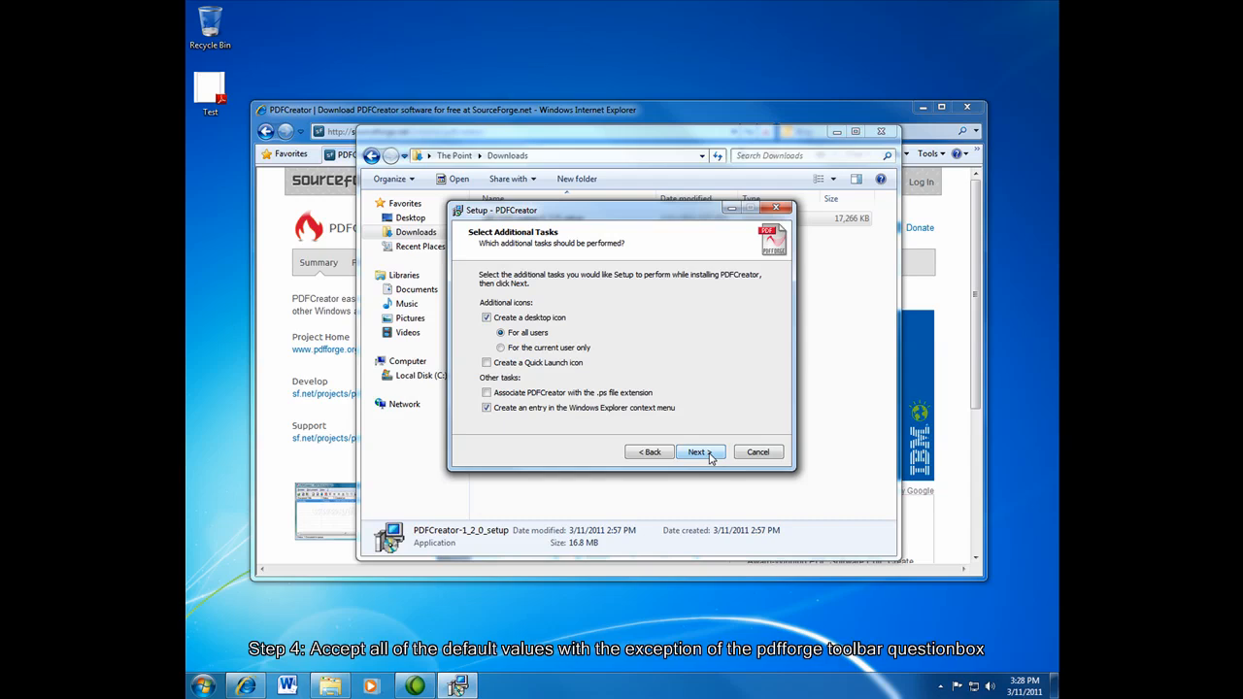
{"action": "left_click", "coordinate": [699, 450]}
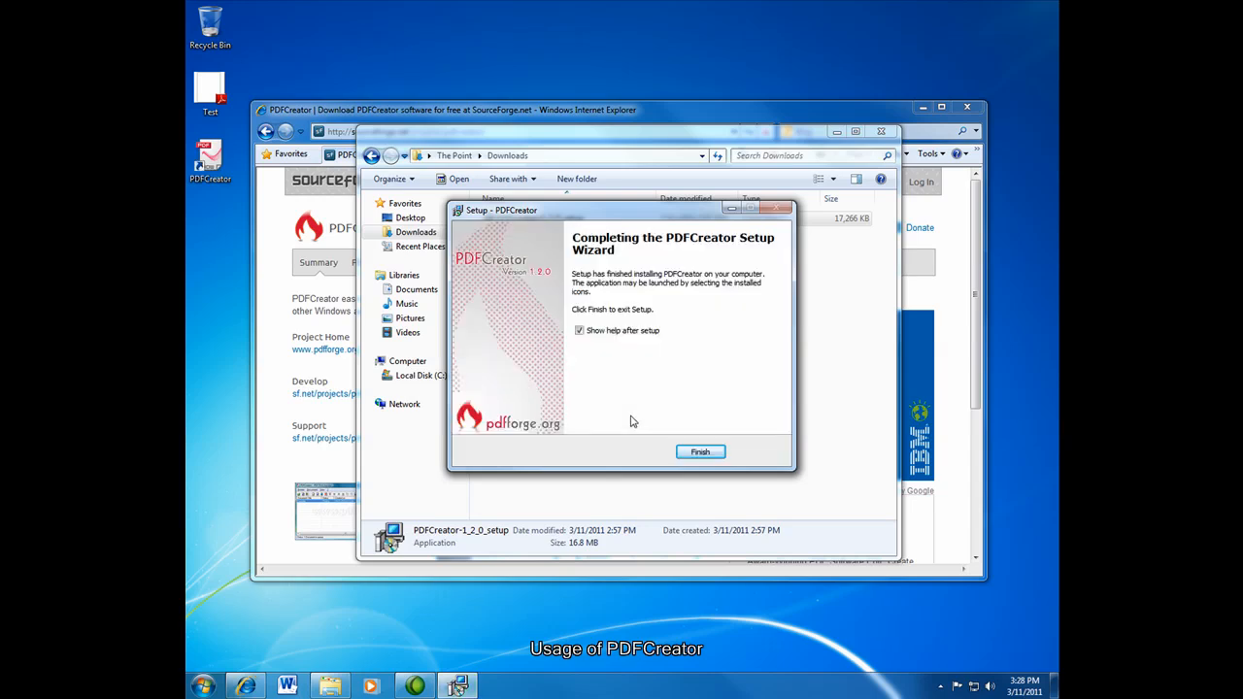
{"action": "left_click", "coordinate": [579, 330]}
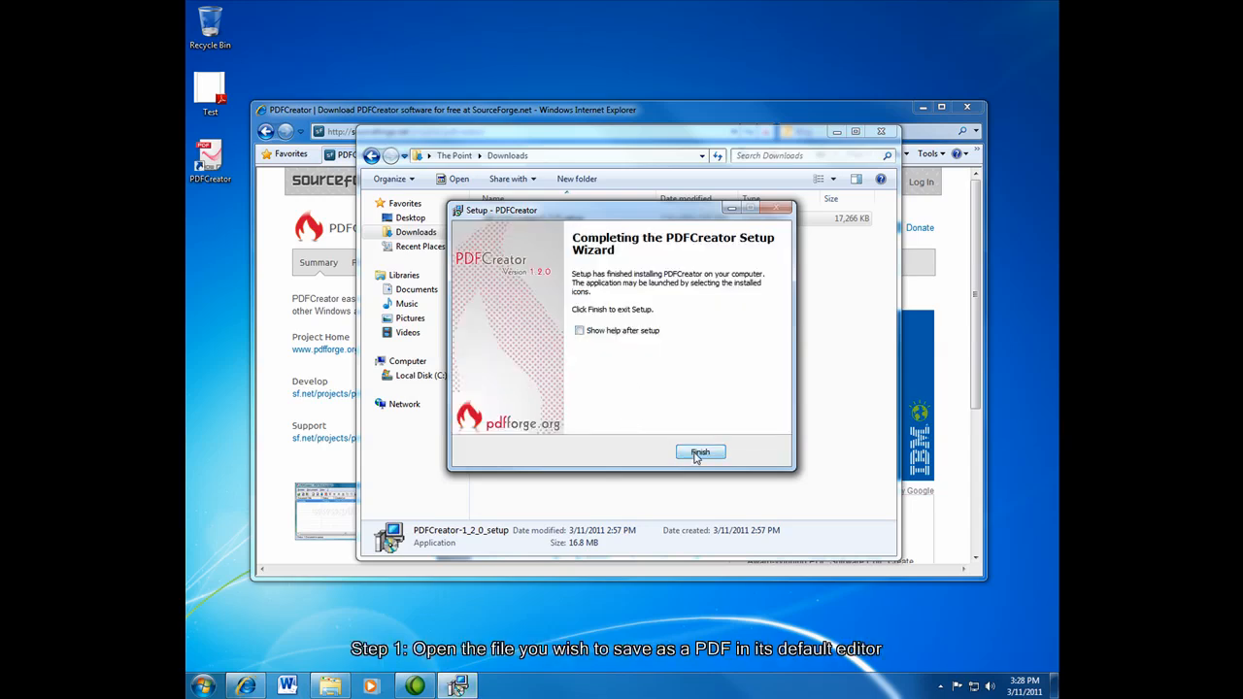
{"action": "left_click", "coordinate": [700, 452]}
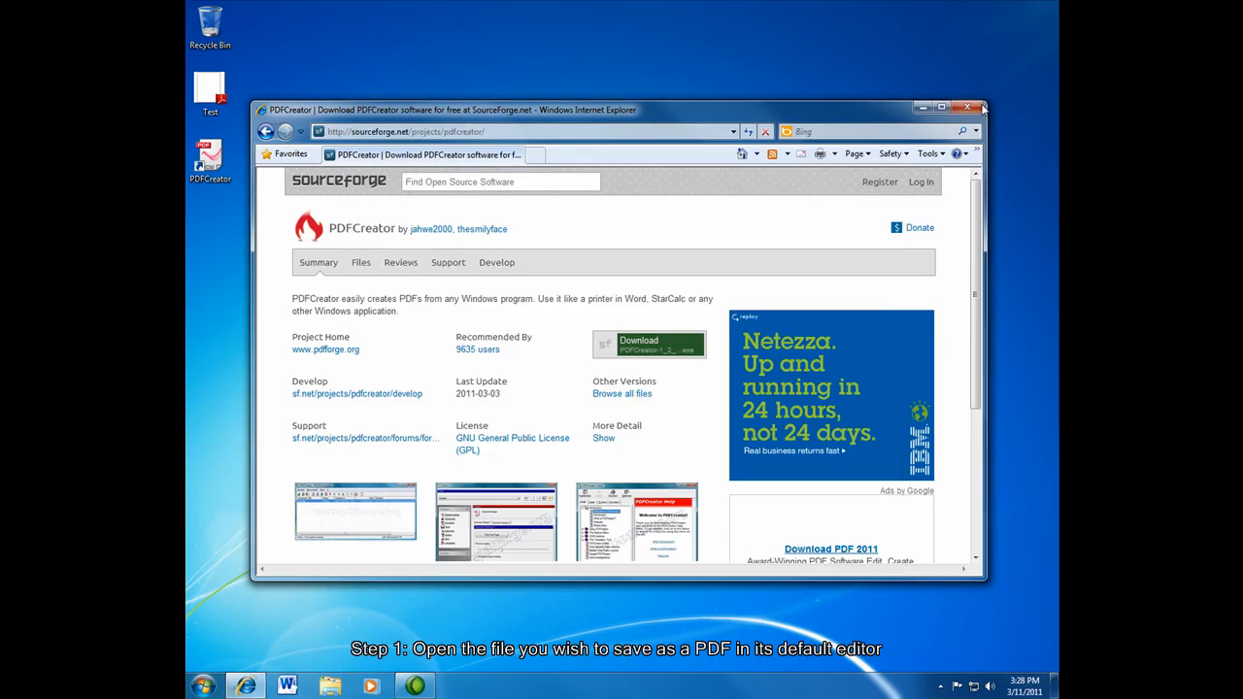
- Launch Notepad from the Start menu search 'not' and write 'Text' in the new note
{"action": "left_click", "coordinate": [202, 686]}
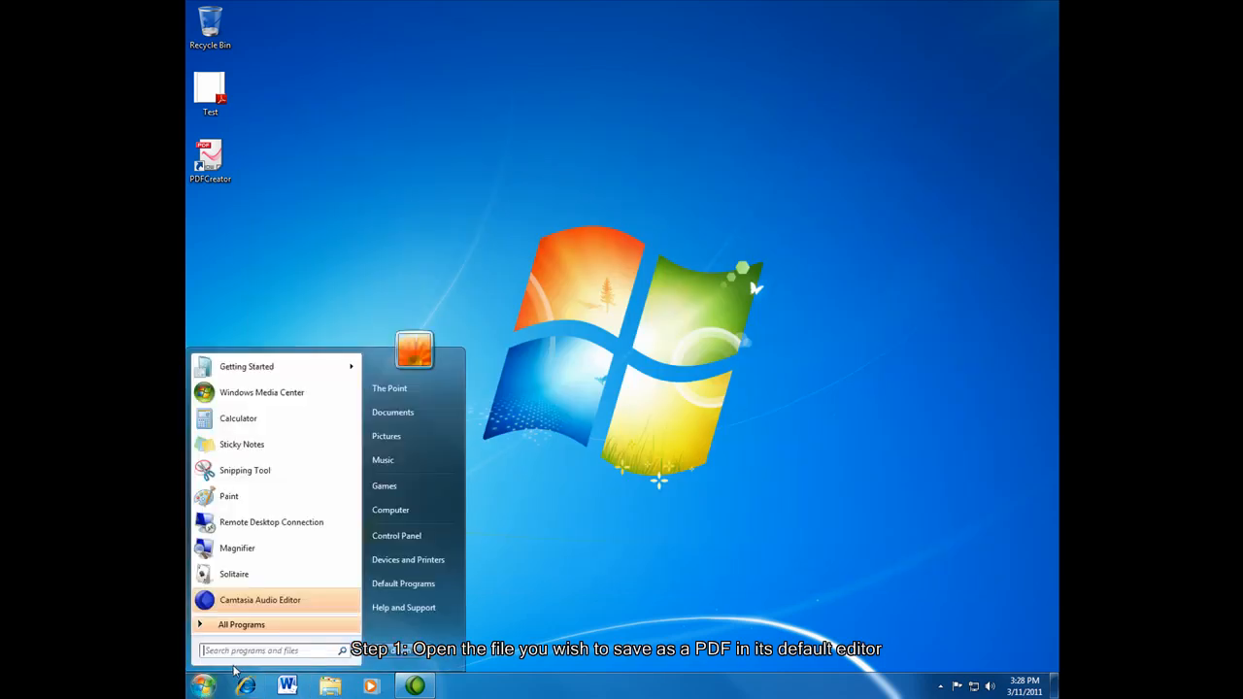
{"action": "type", "text": "note"}
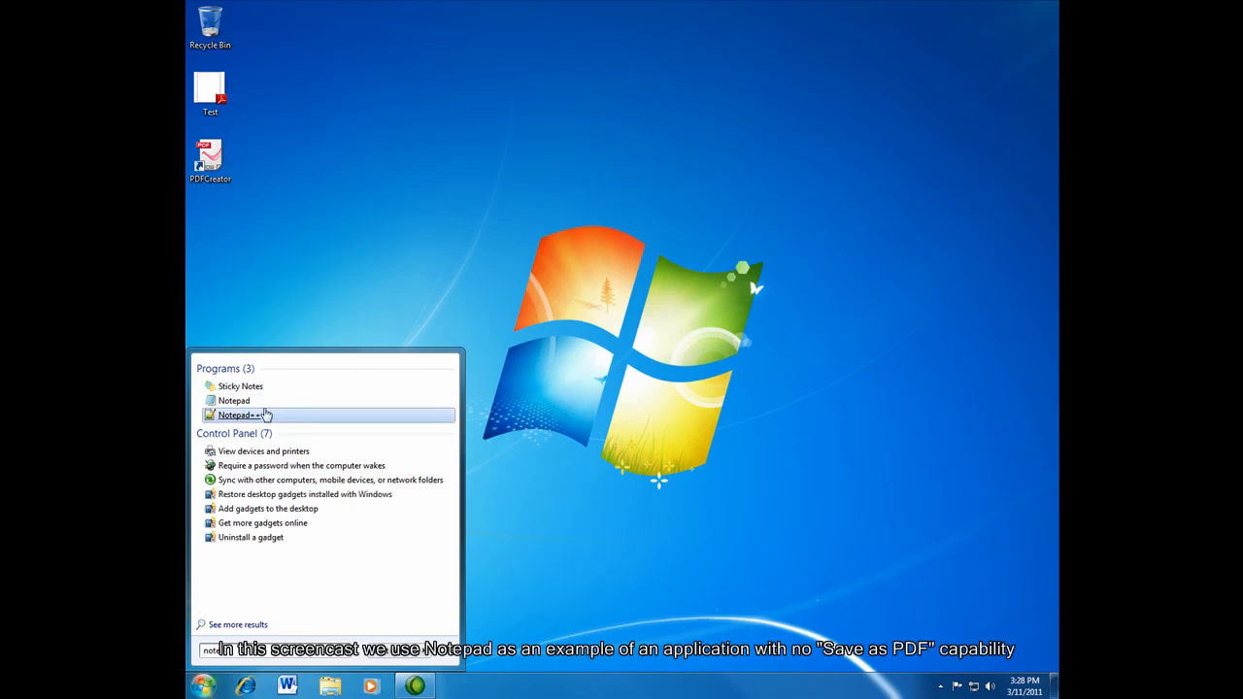
{"action": "left_click", "coordinate": [233, 400]}
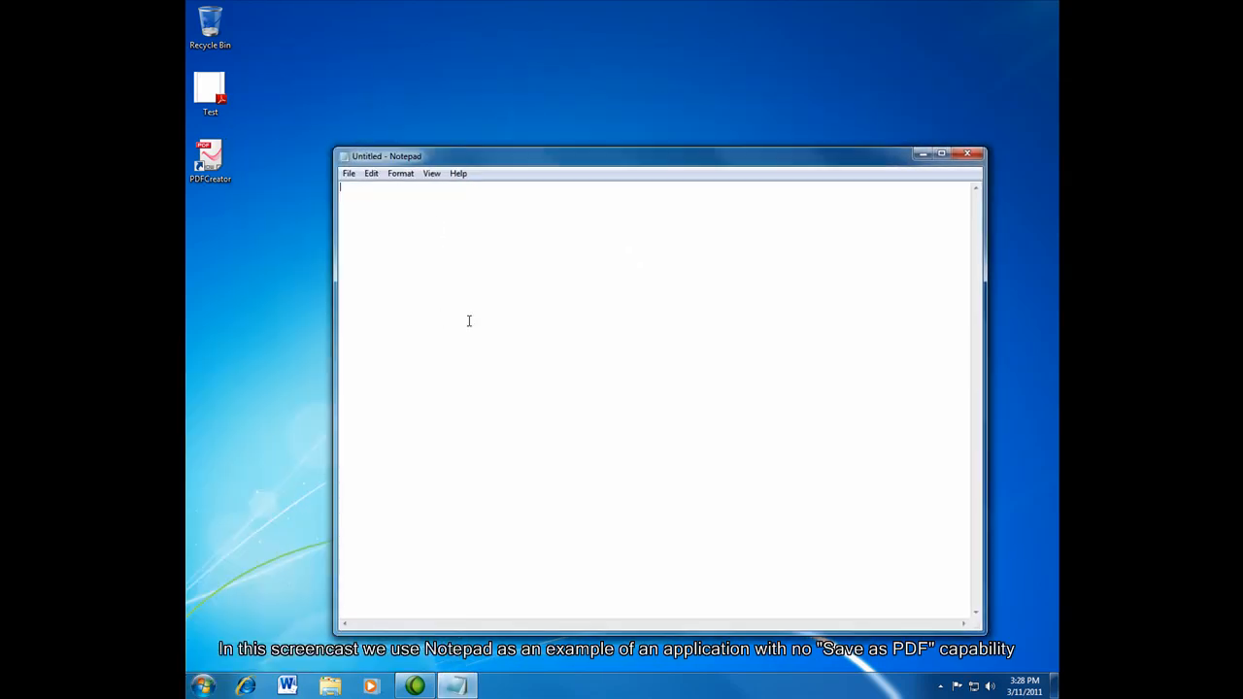
{"action": "type", "text": "Text"}
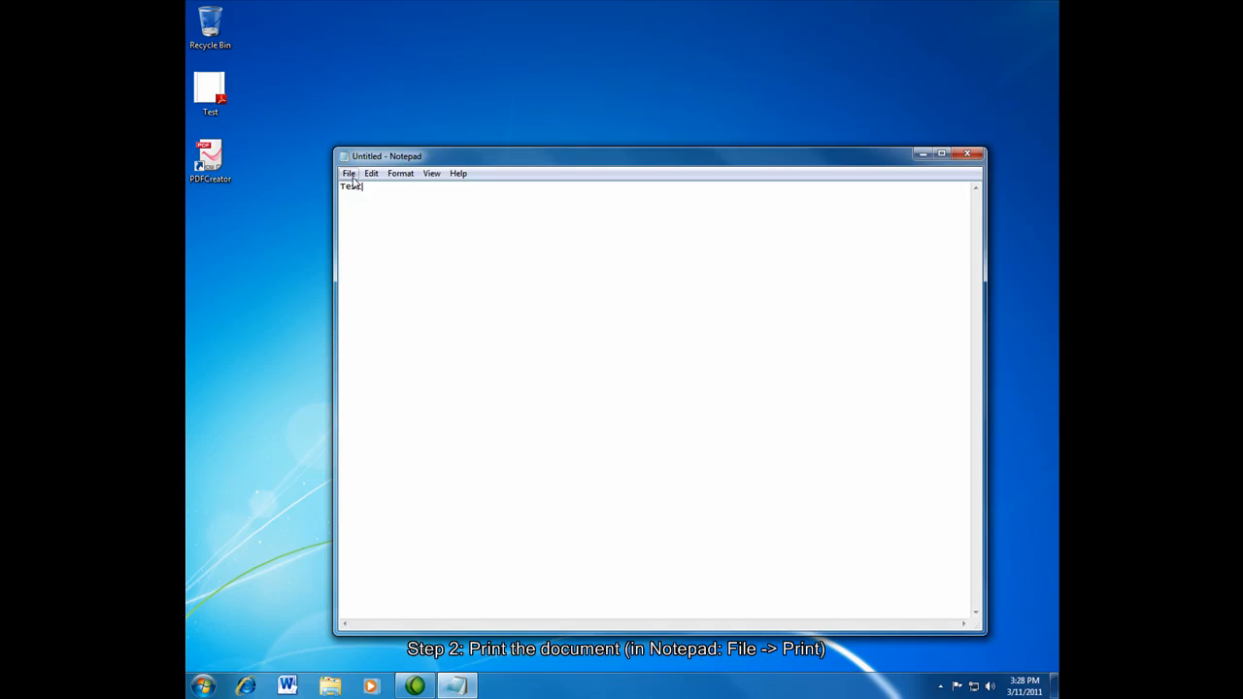
{"action": "left_click", "coordinate": [348, 173]}
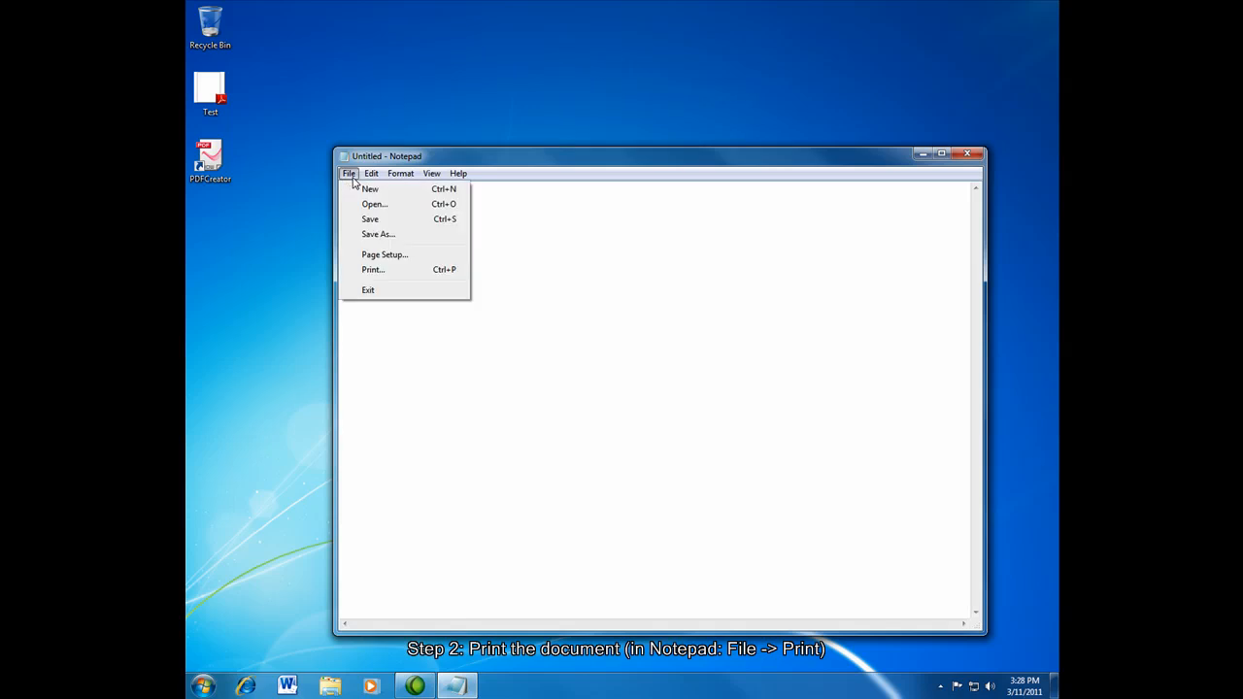
- Print the note with PDFCreator selected as the printer
{"action": "left_click", "coordinate": [373, 268]}
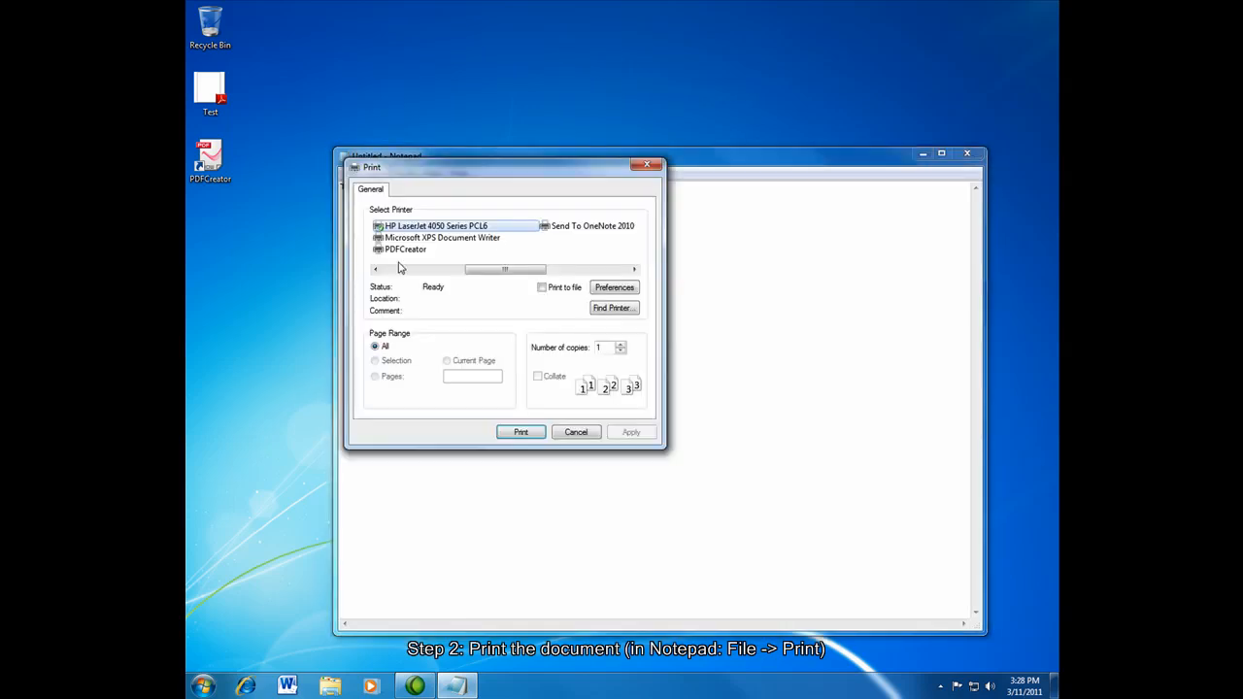
{"action": "left_click", "coordinate": [406, 249]}
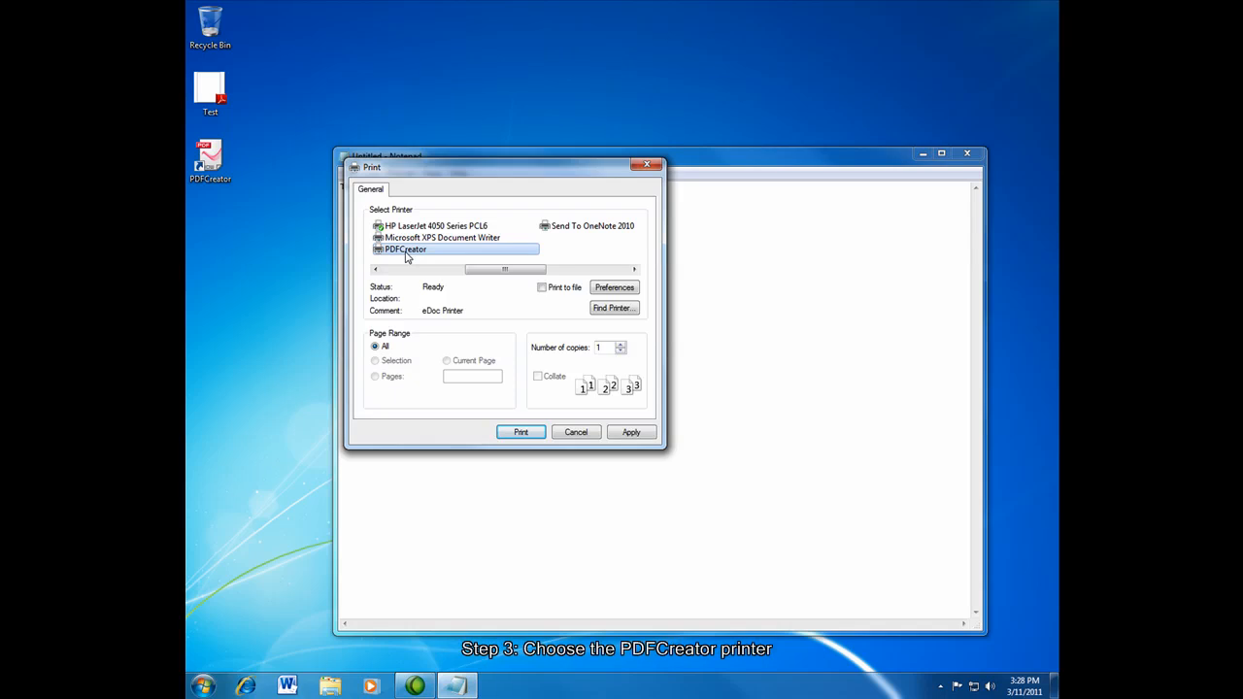
{"action": "mouse_move", "coordinate": [521, 338]}
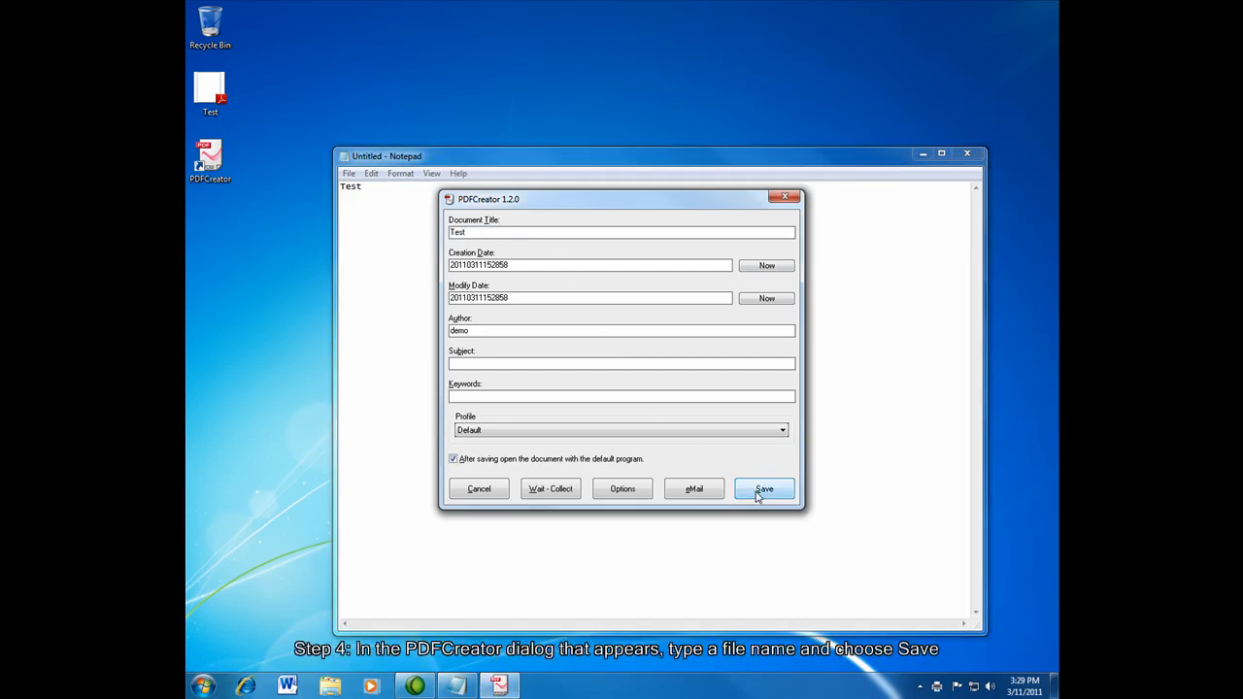
{"action": "mouse_move", "coordinate": [700, 222]}
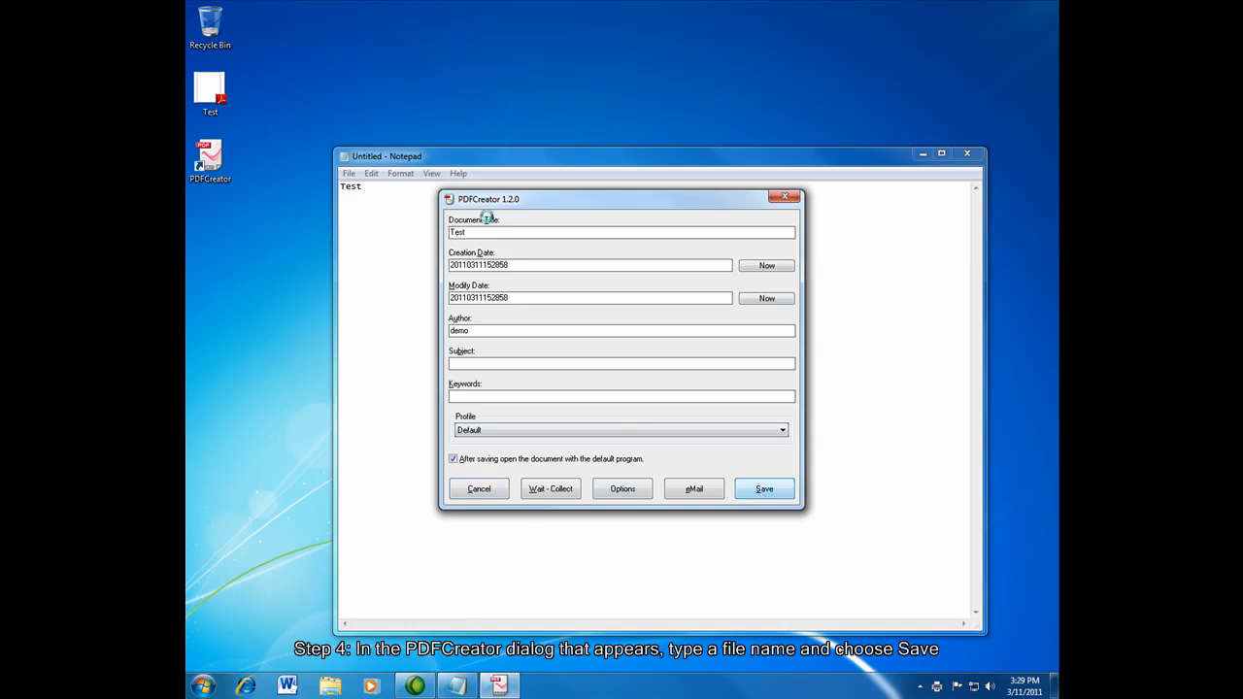
- Save the PDF through PDFCreator as Test2 on the Desktop
{"action": "left_click", "coordinate": [765, 489]}
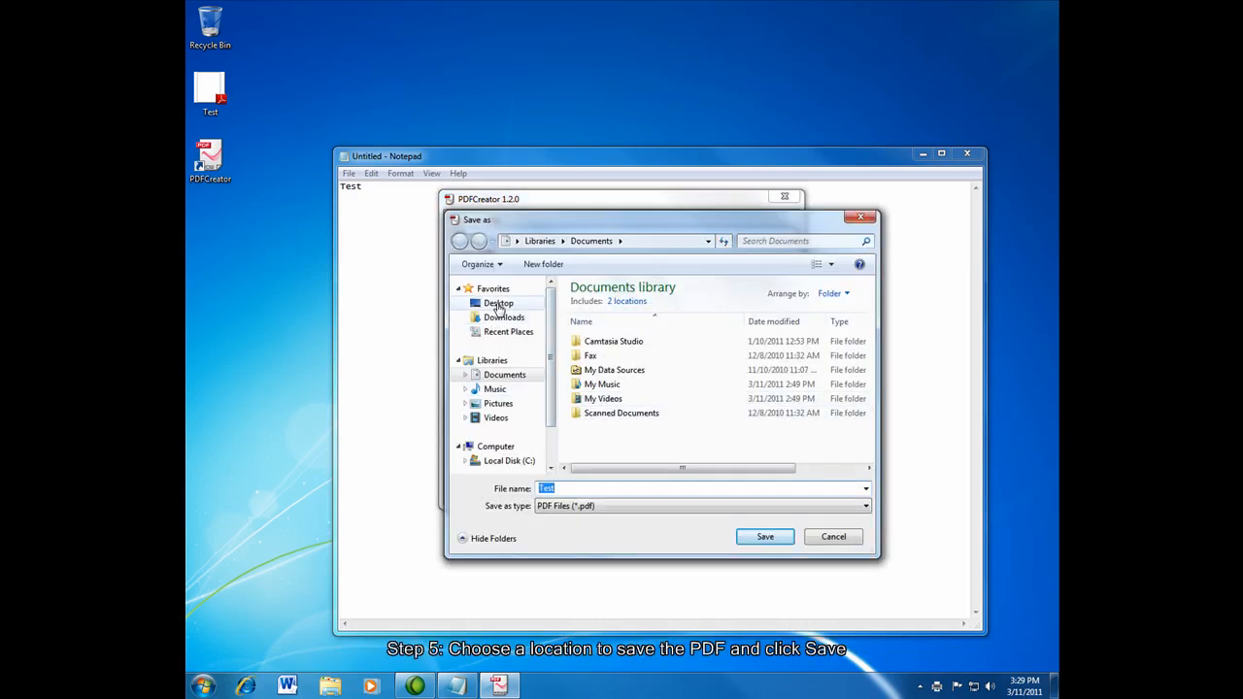
{"action": "left_click", "coordinate": [497, 303]}
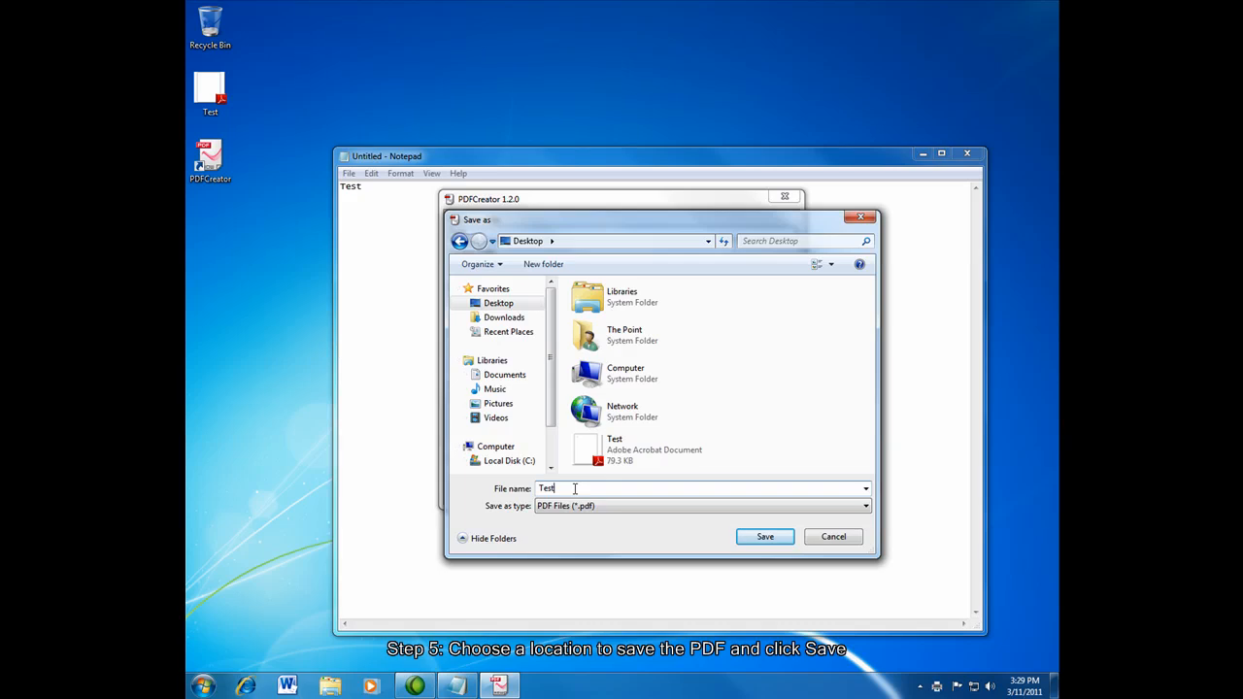
{"action": "type", "text": "2"}
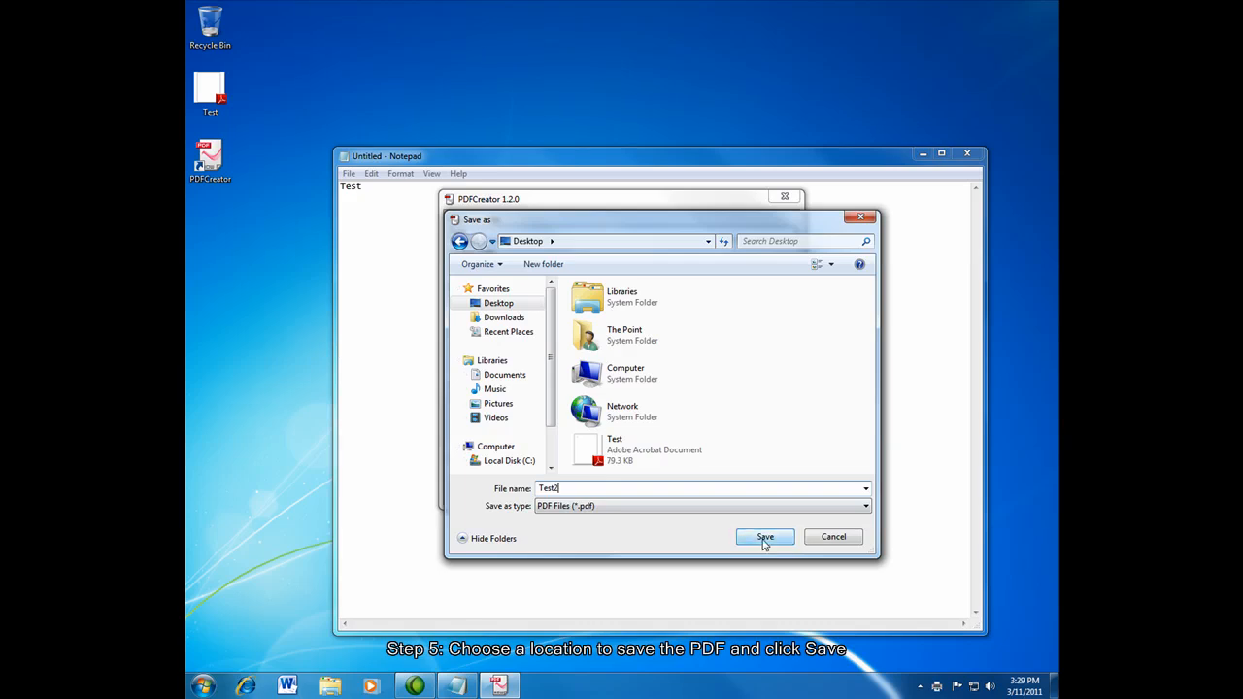
{"action": "left_click", "coordinate": [765, 537]}
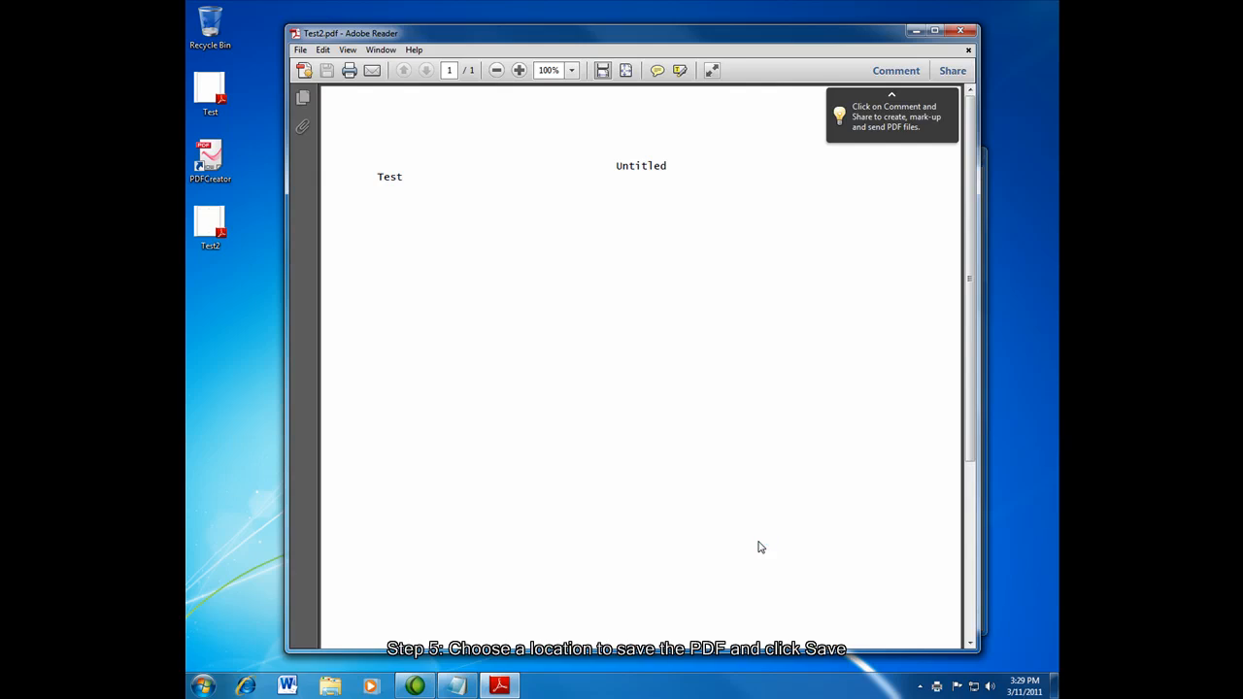
{"action": "mouse_move", "coordinate": [734, 445]}
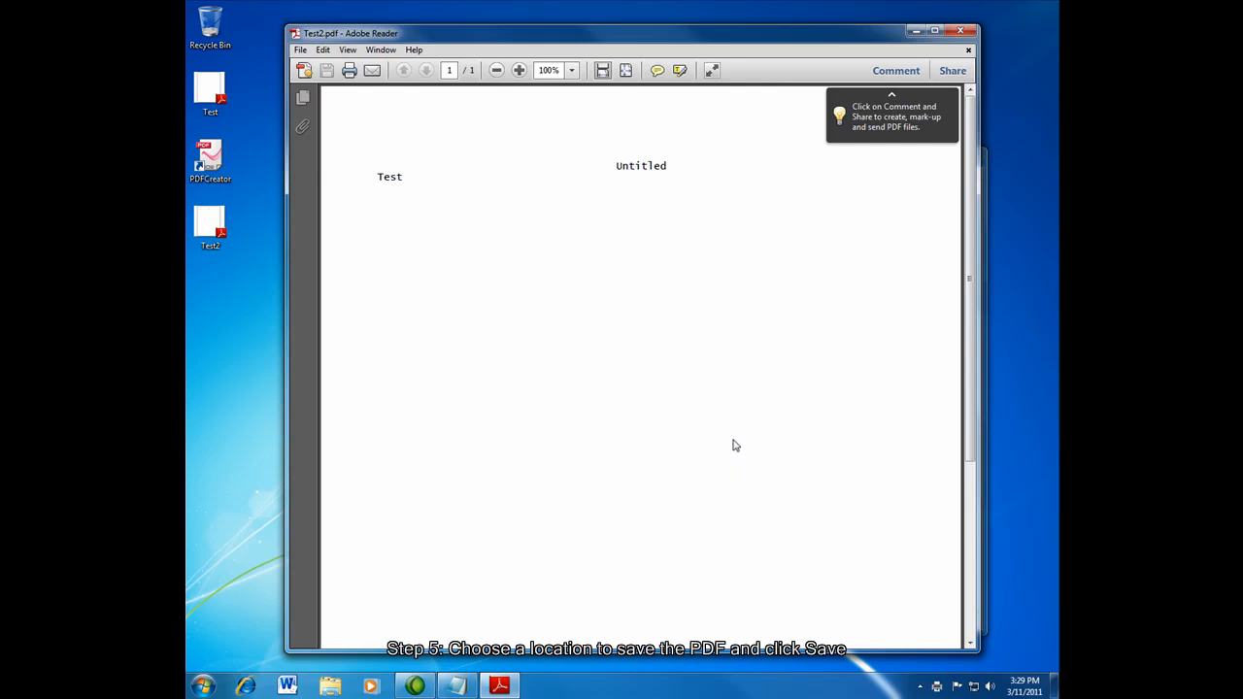